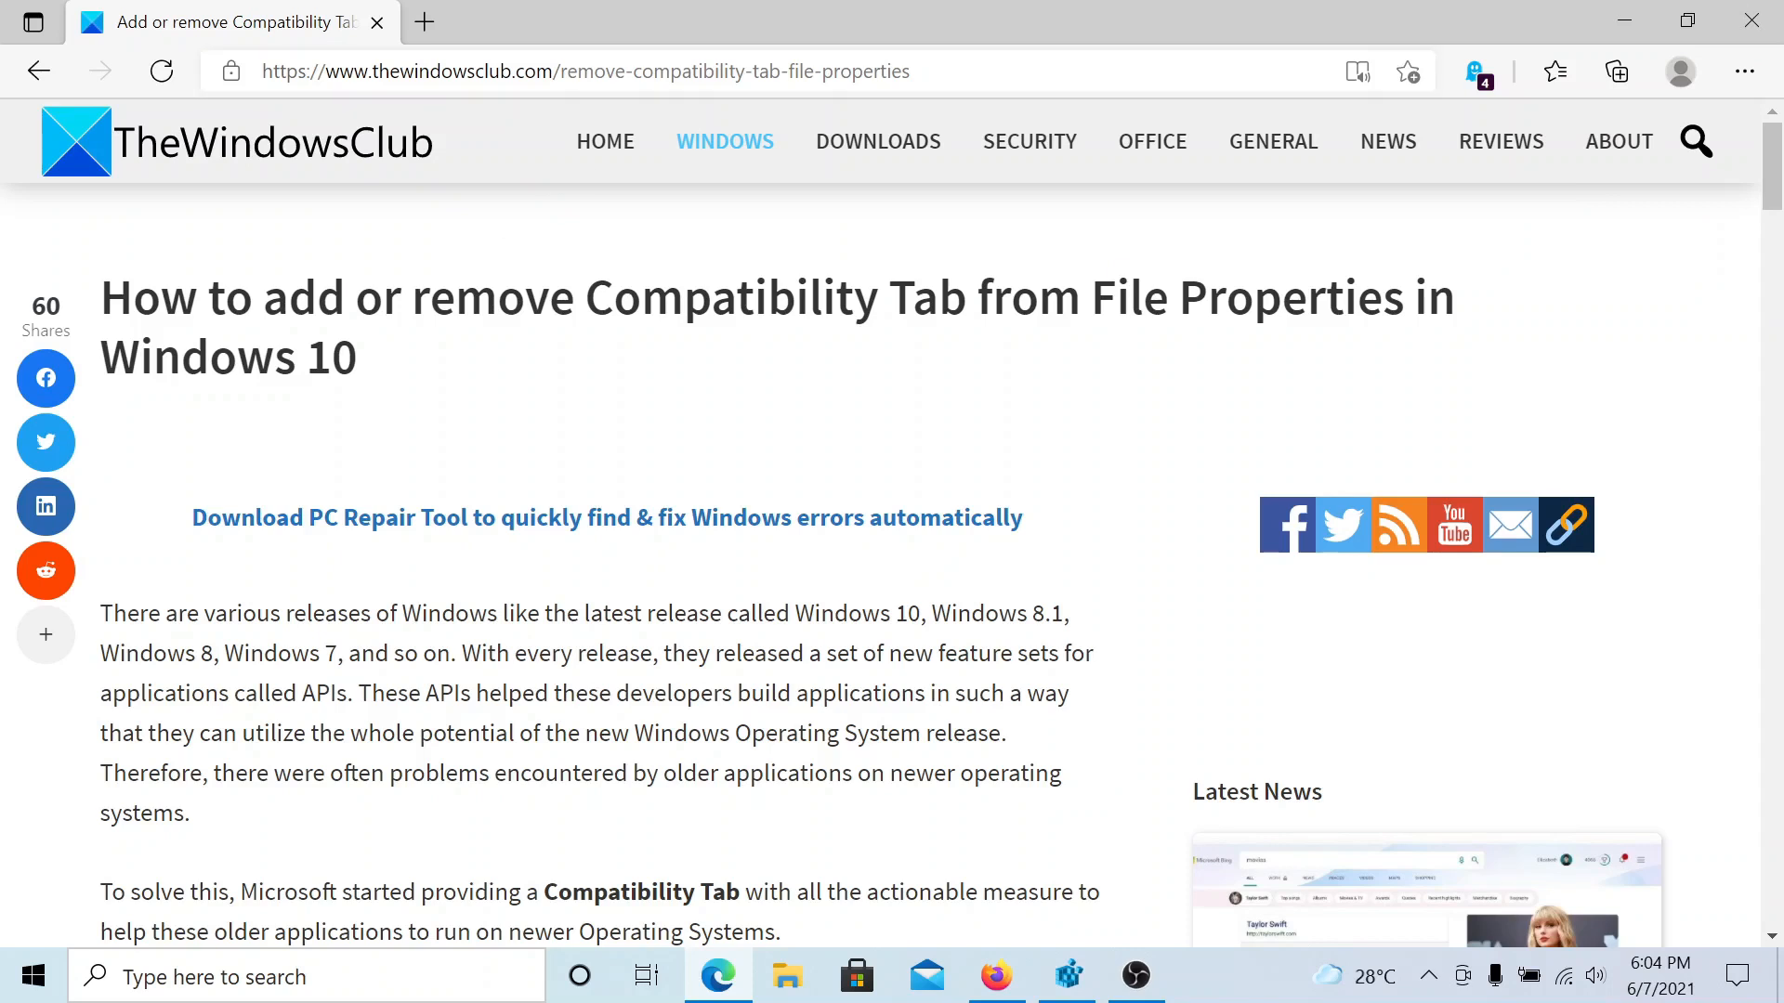
mouse_move(868, 442)
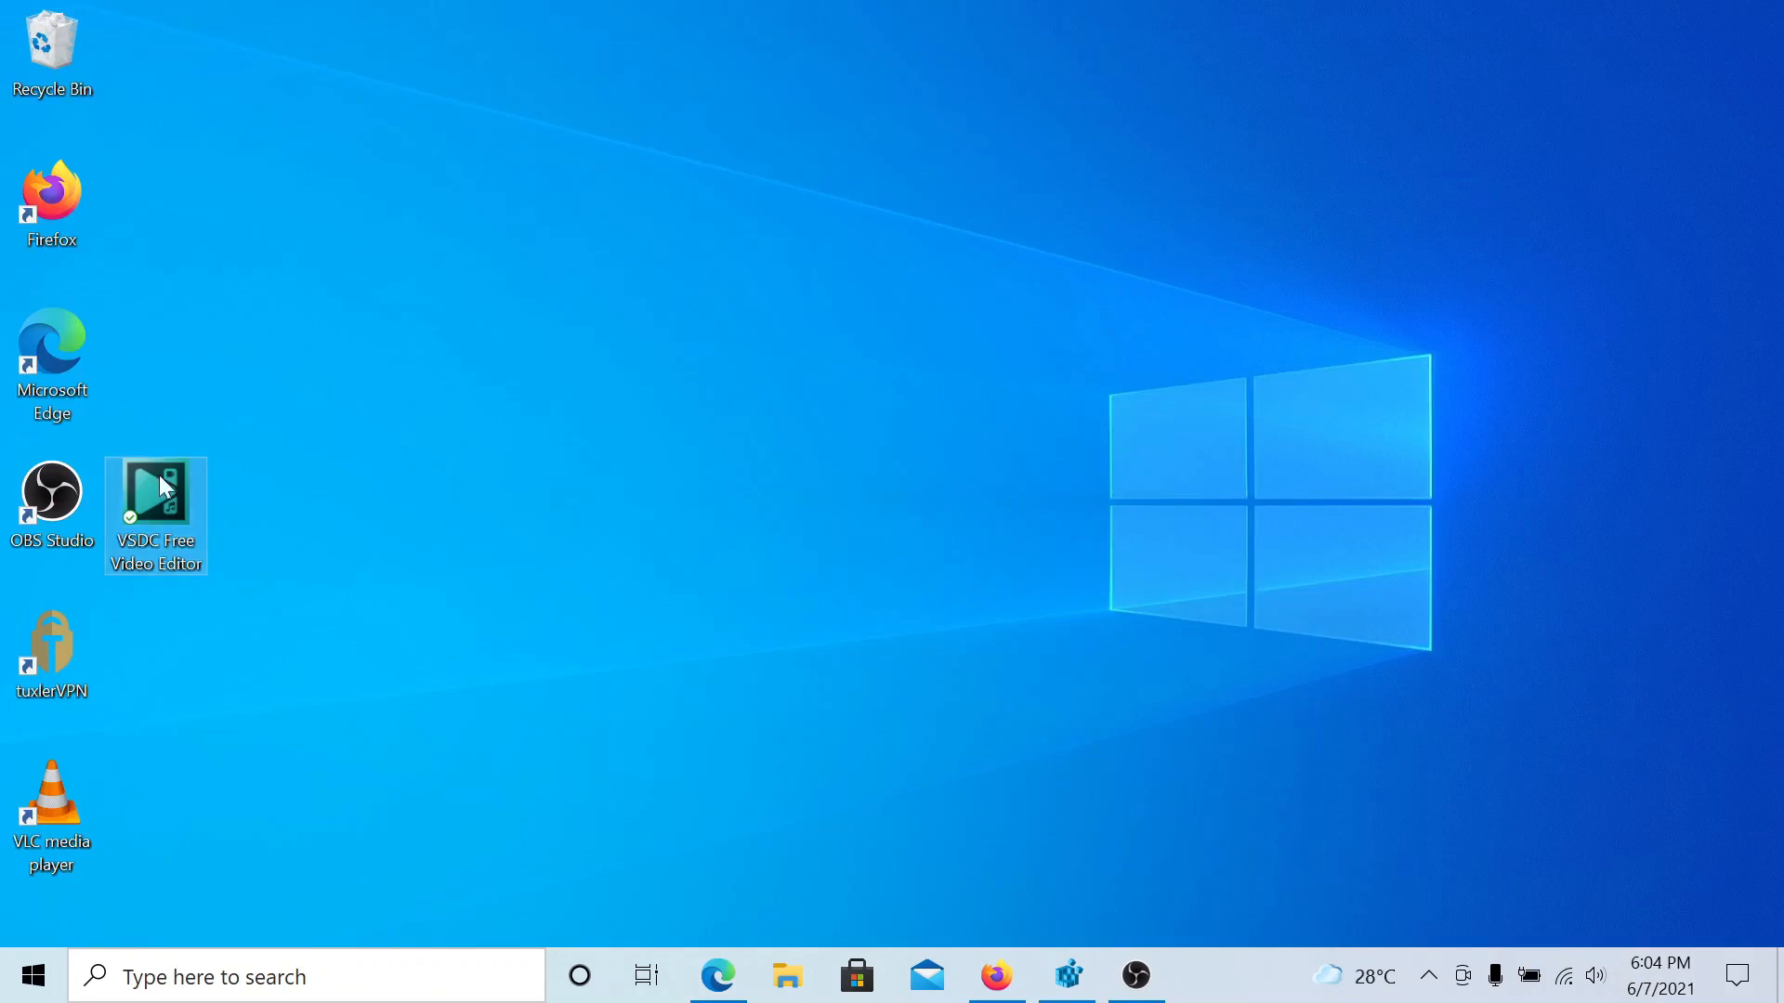
View the VSDC Free Video Editor shortcut's Properties, Compatibility settings.
right_click(52, 198)
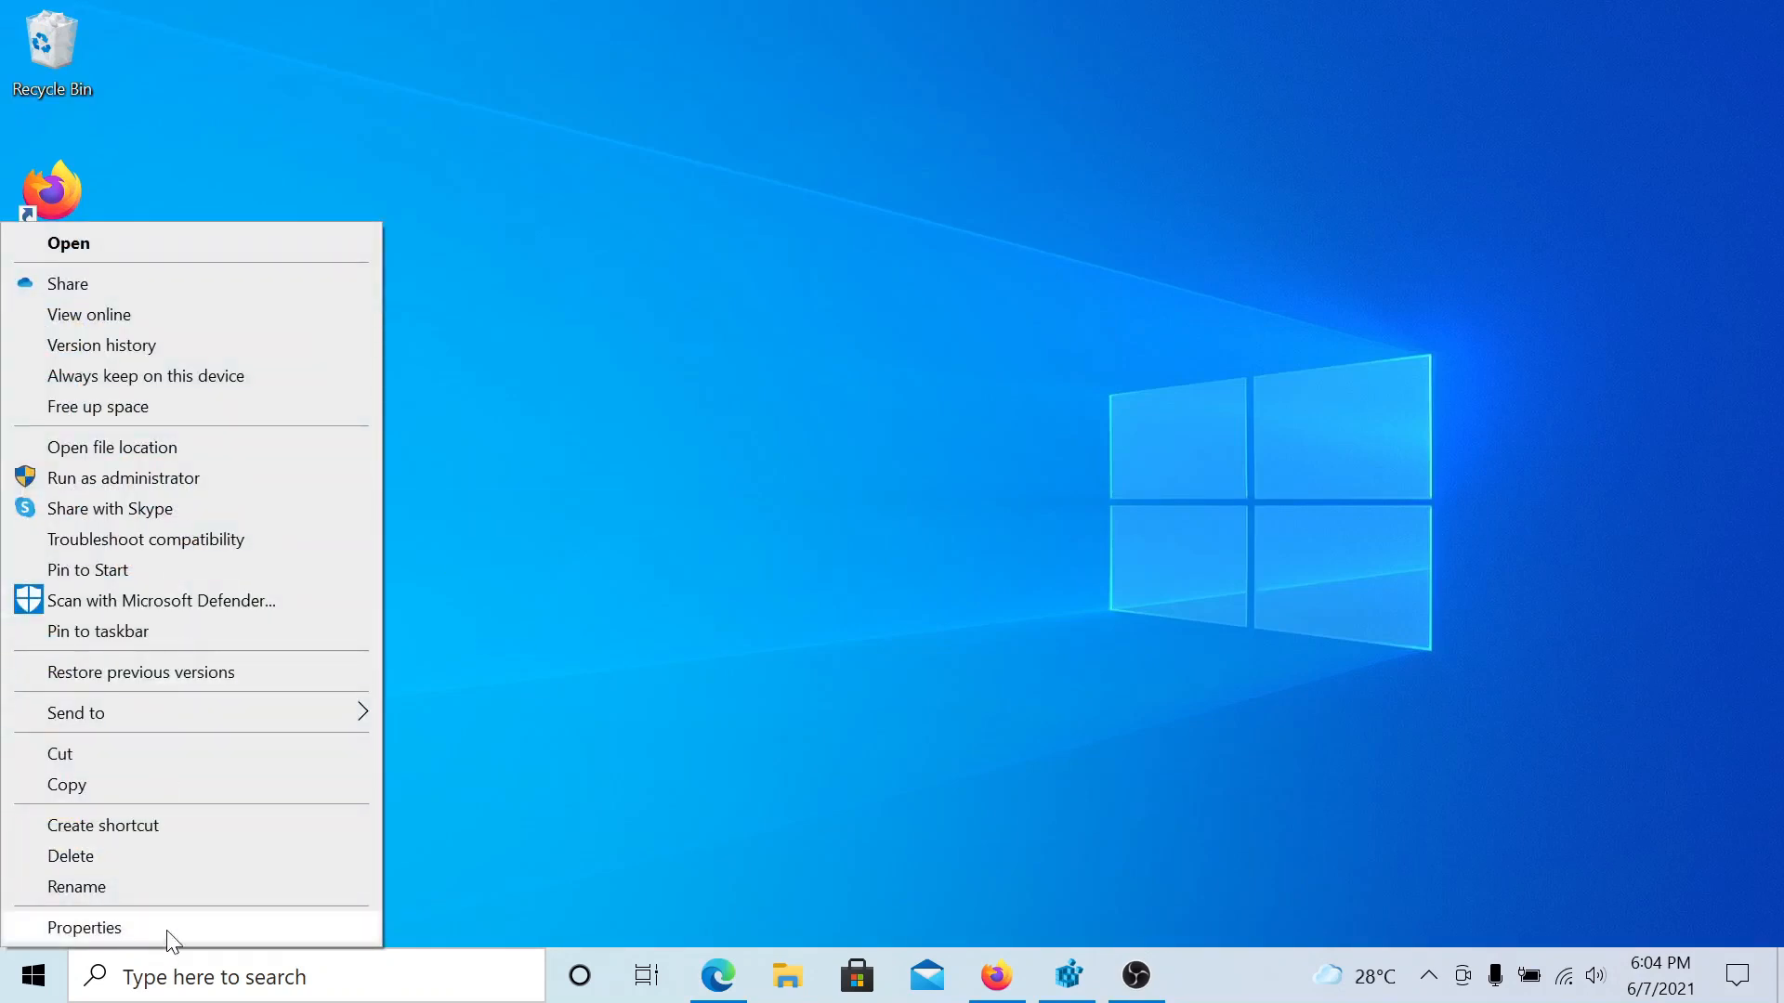
left_click(84, 927)
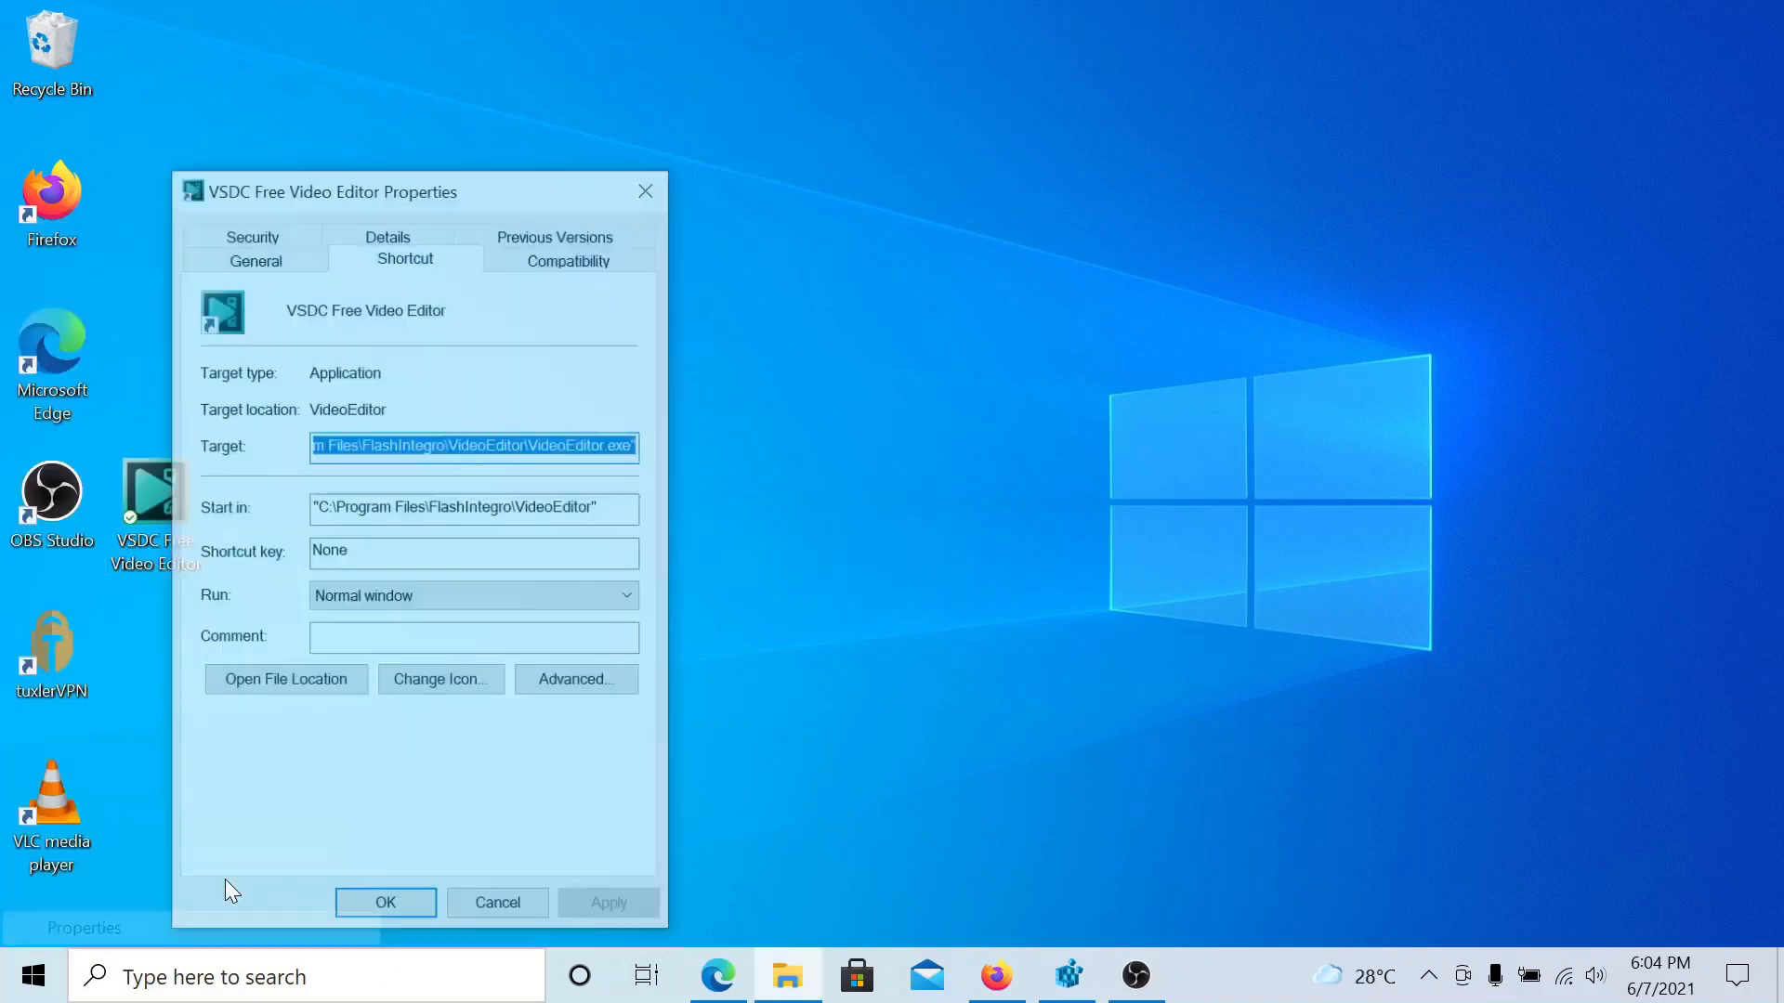
left_click(571, 254)
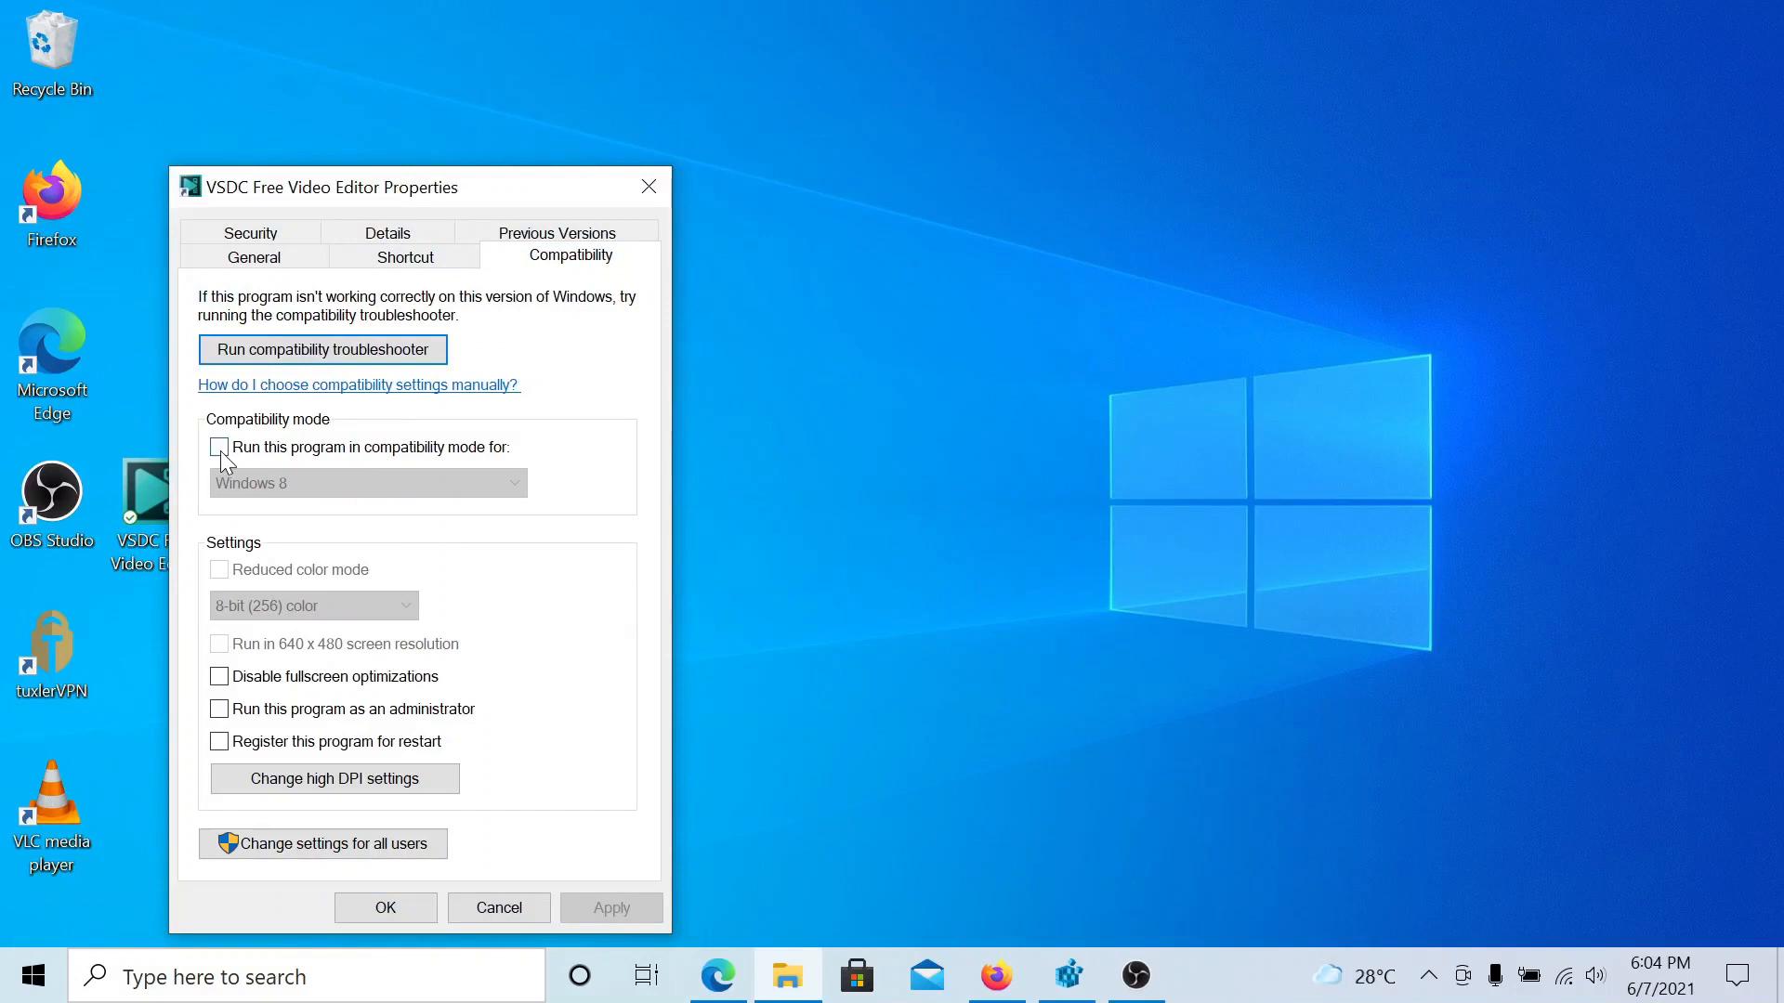
Toggle compatibility mode on (Windows 8 target) and back off, leaving settings unchanged.
left_click(366, 483)
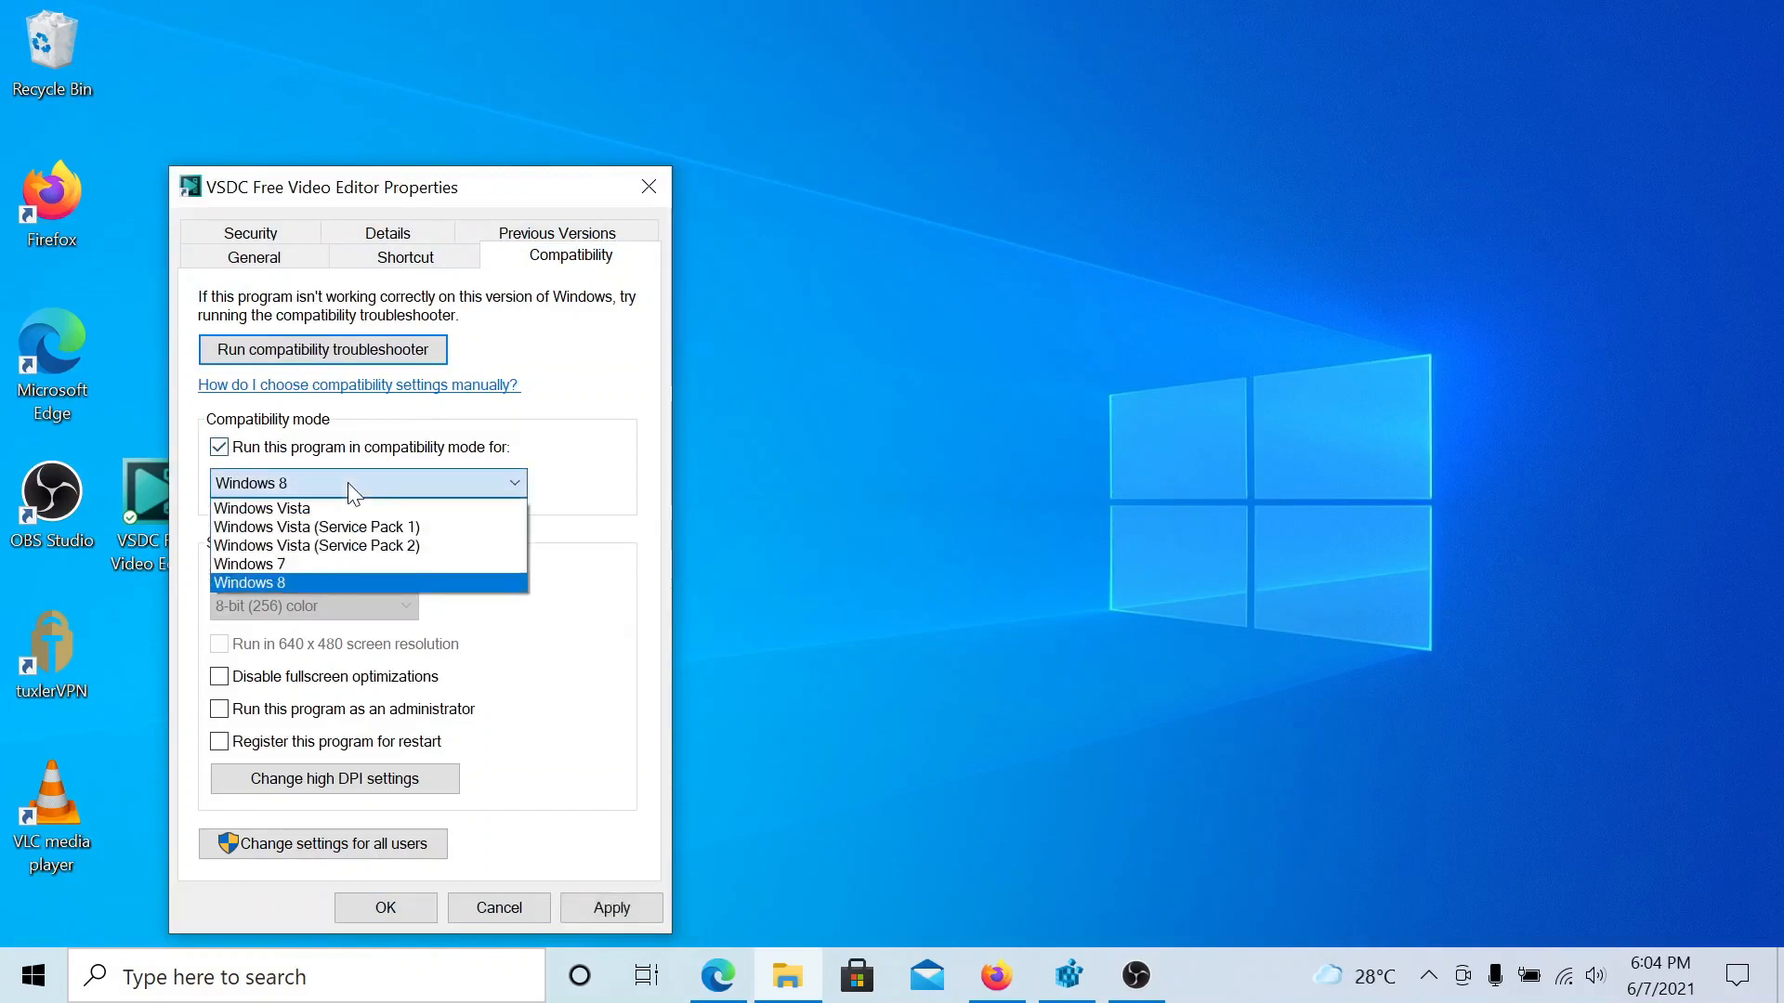
left_click(249, 581)
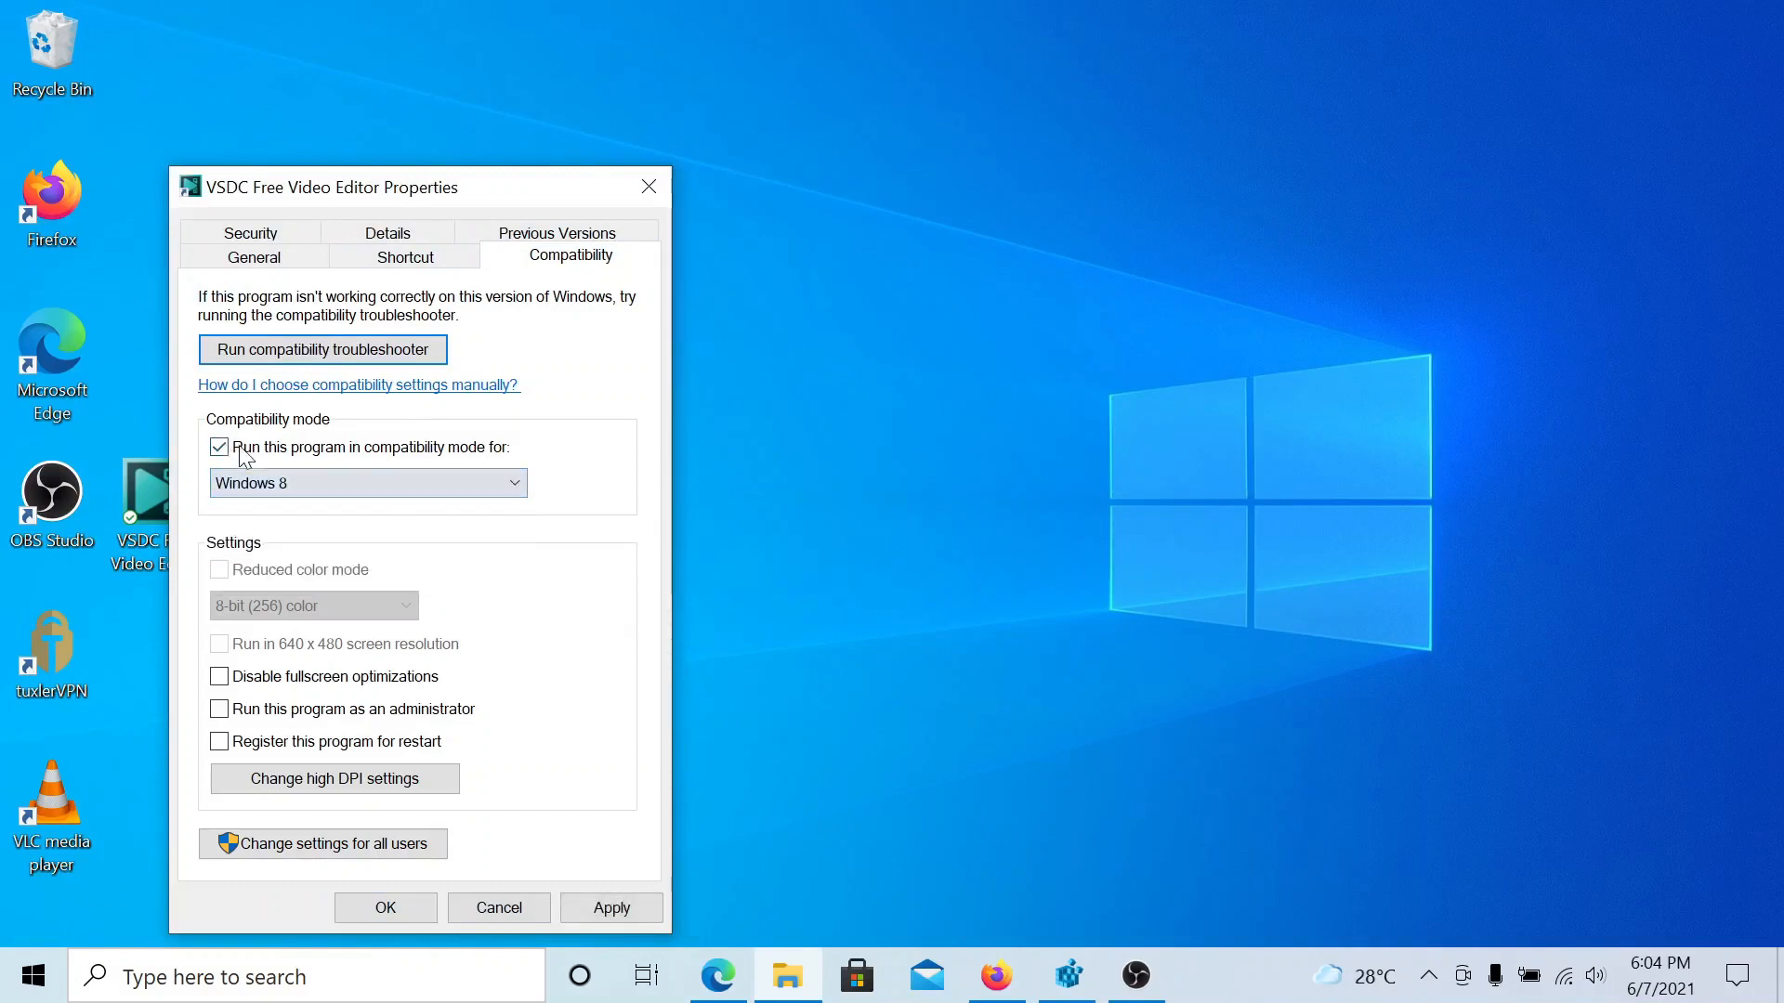
left_click(219, 446)
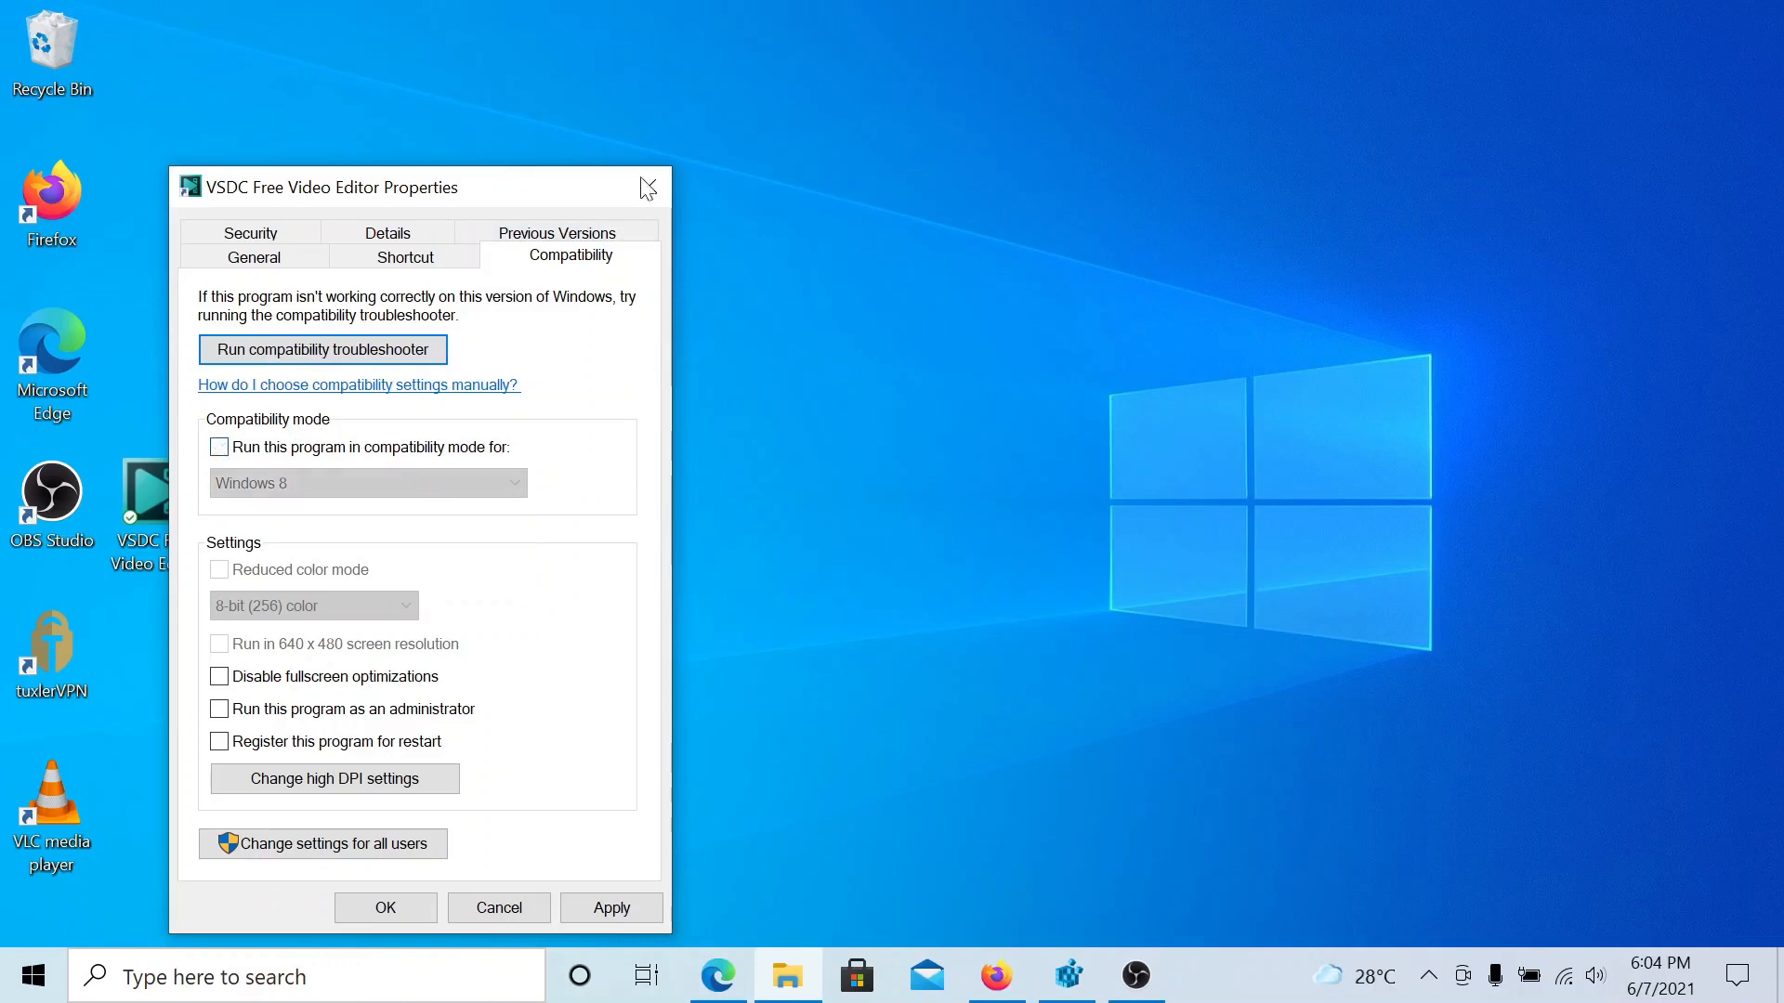
left_click(716, 976)
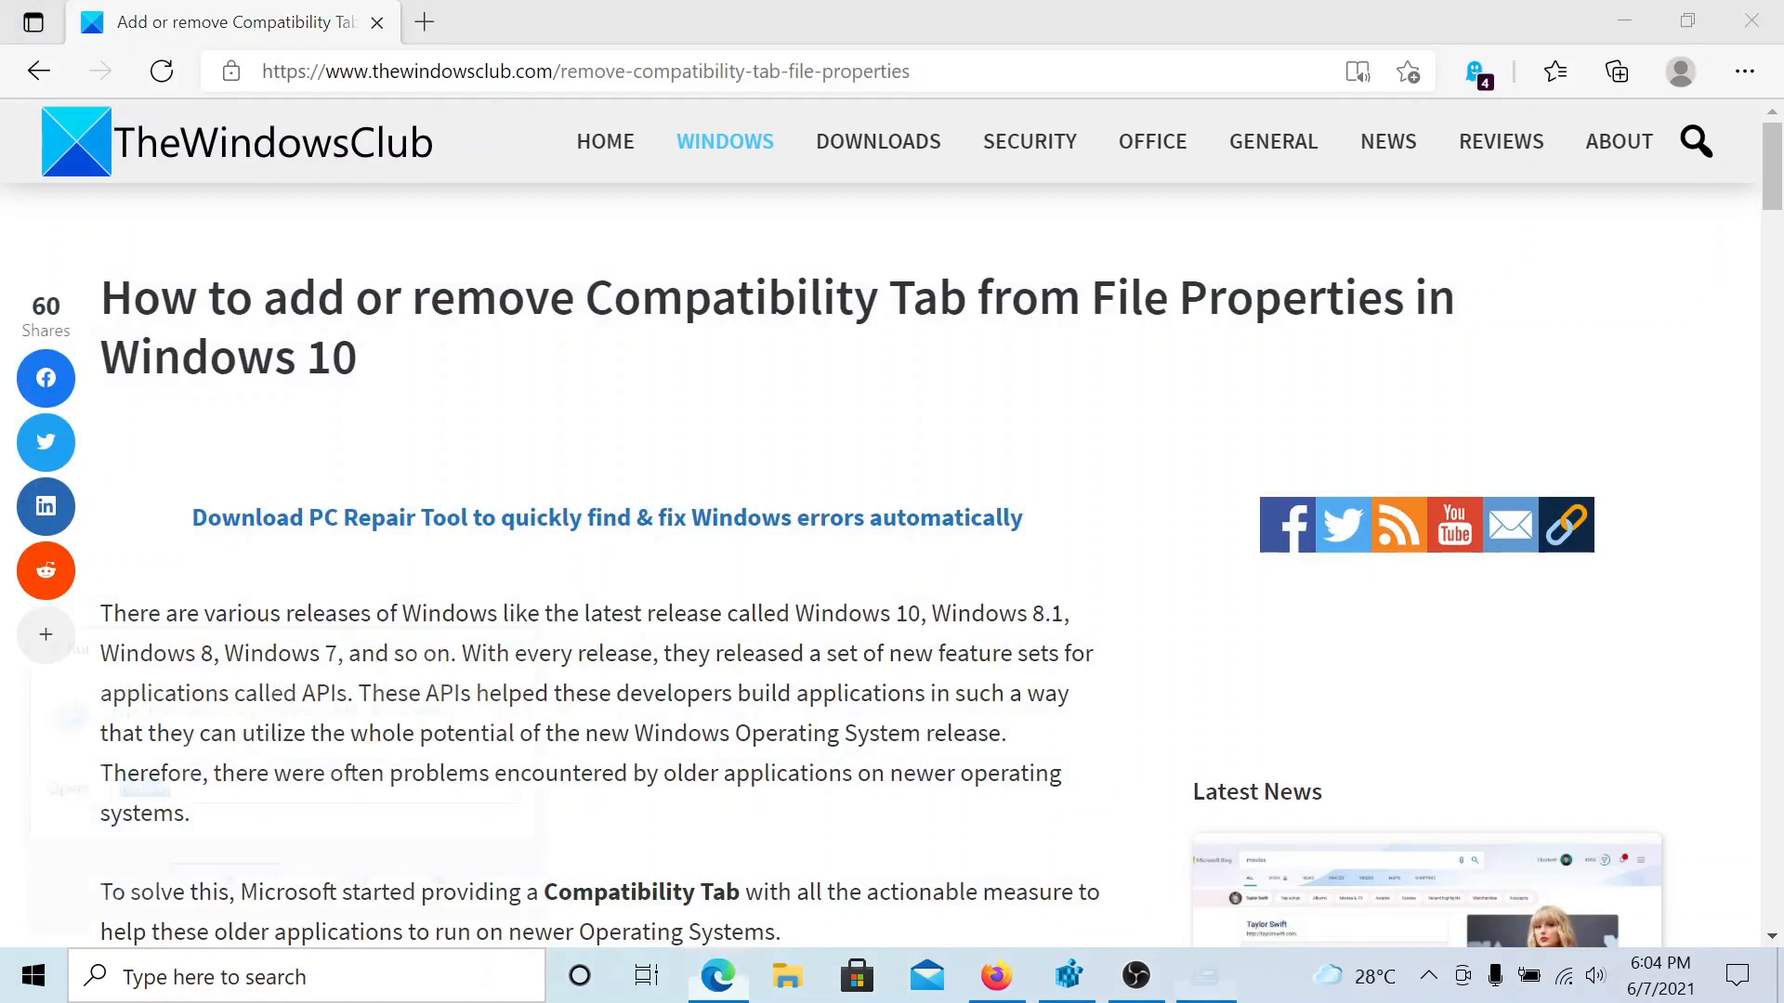
Launch the Registry Editor via the Run dialog's regedit command.
key("Win+r")
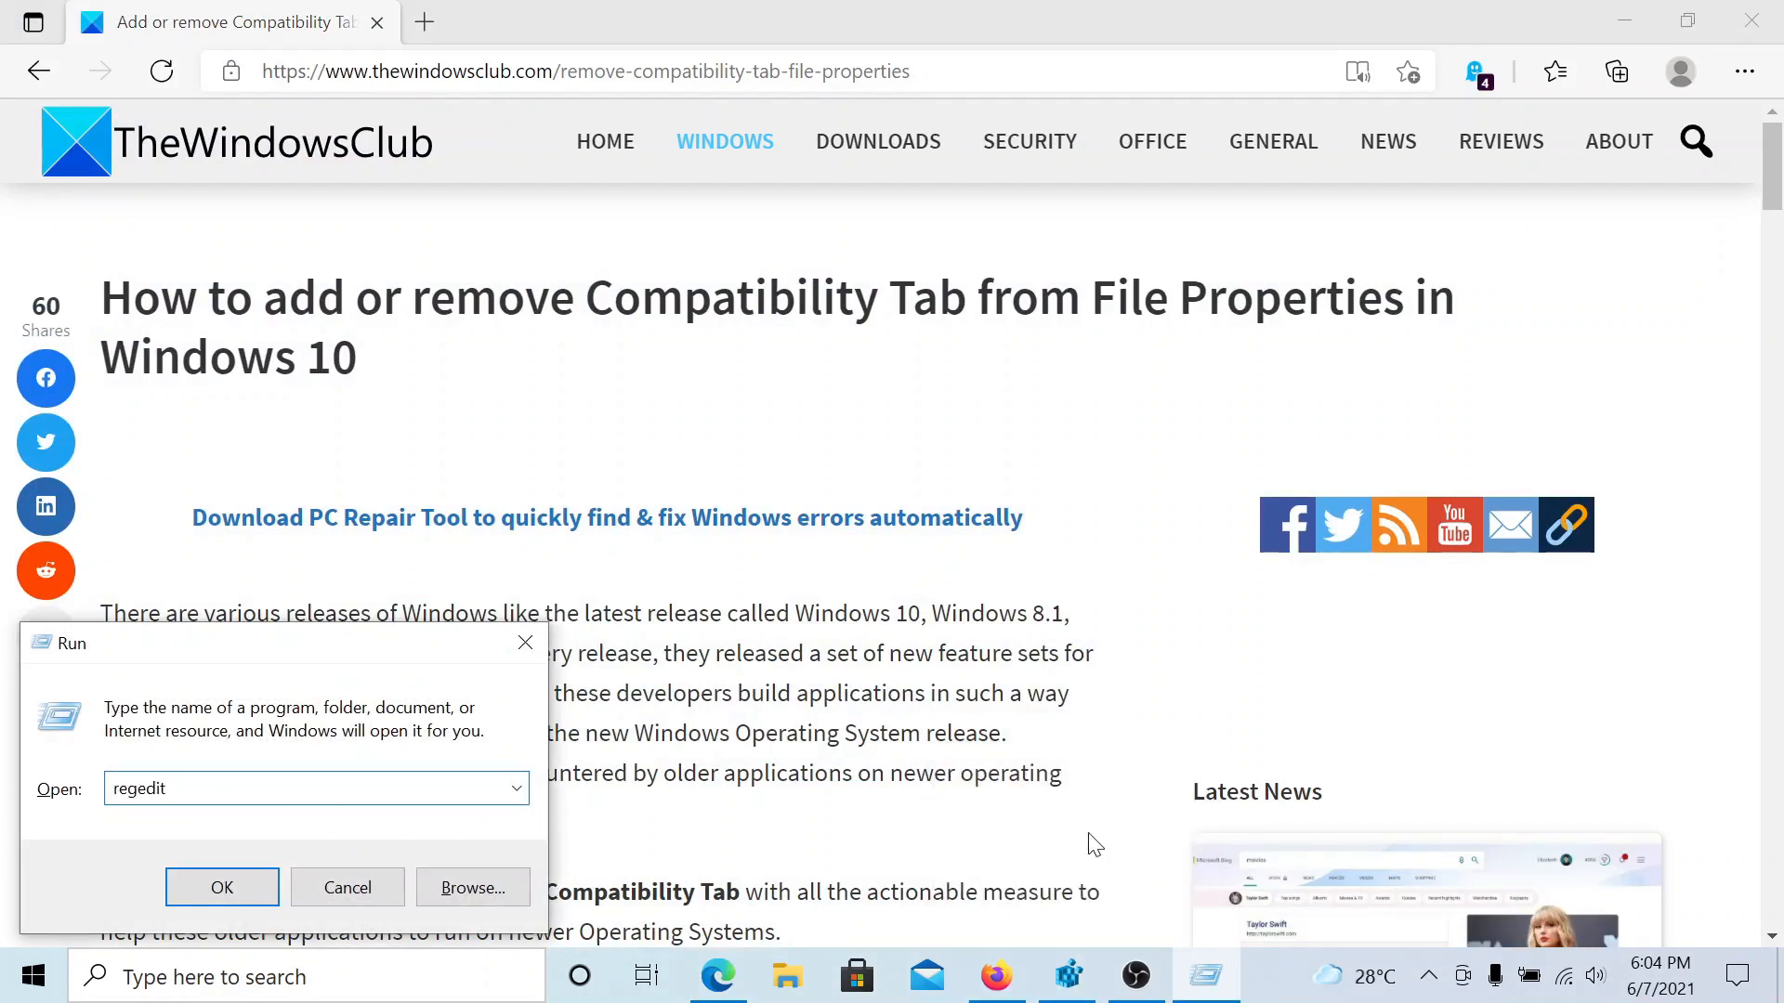
left_click(222, 888)
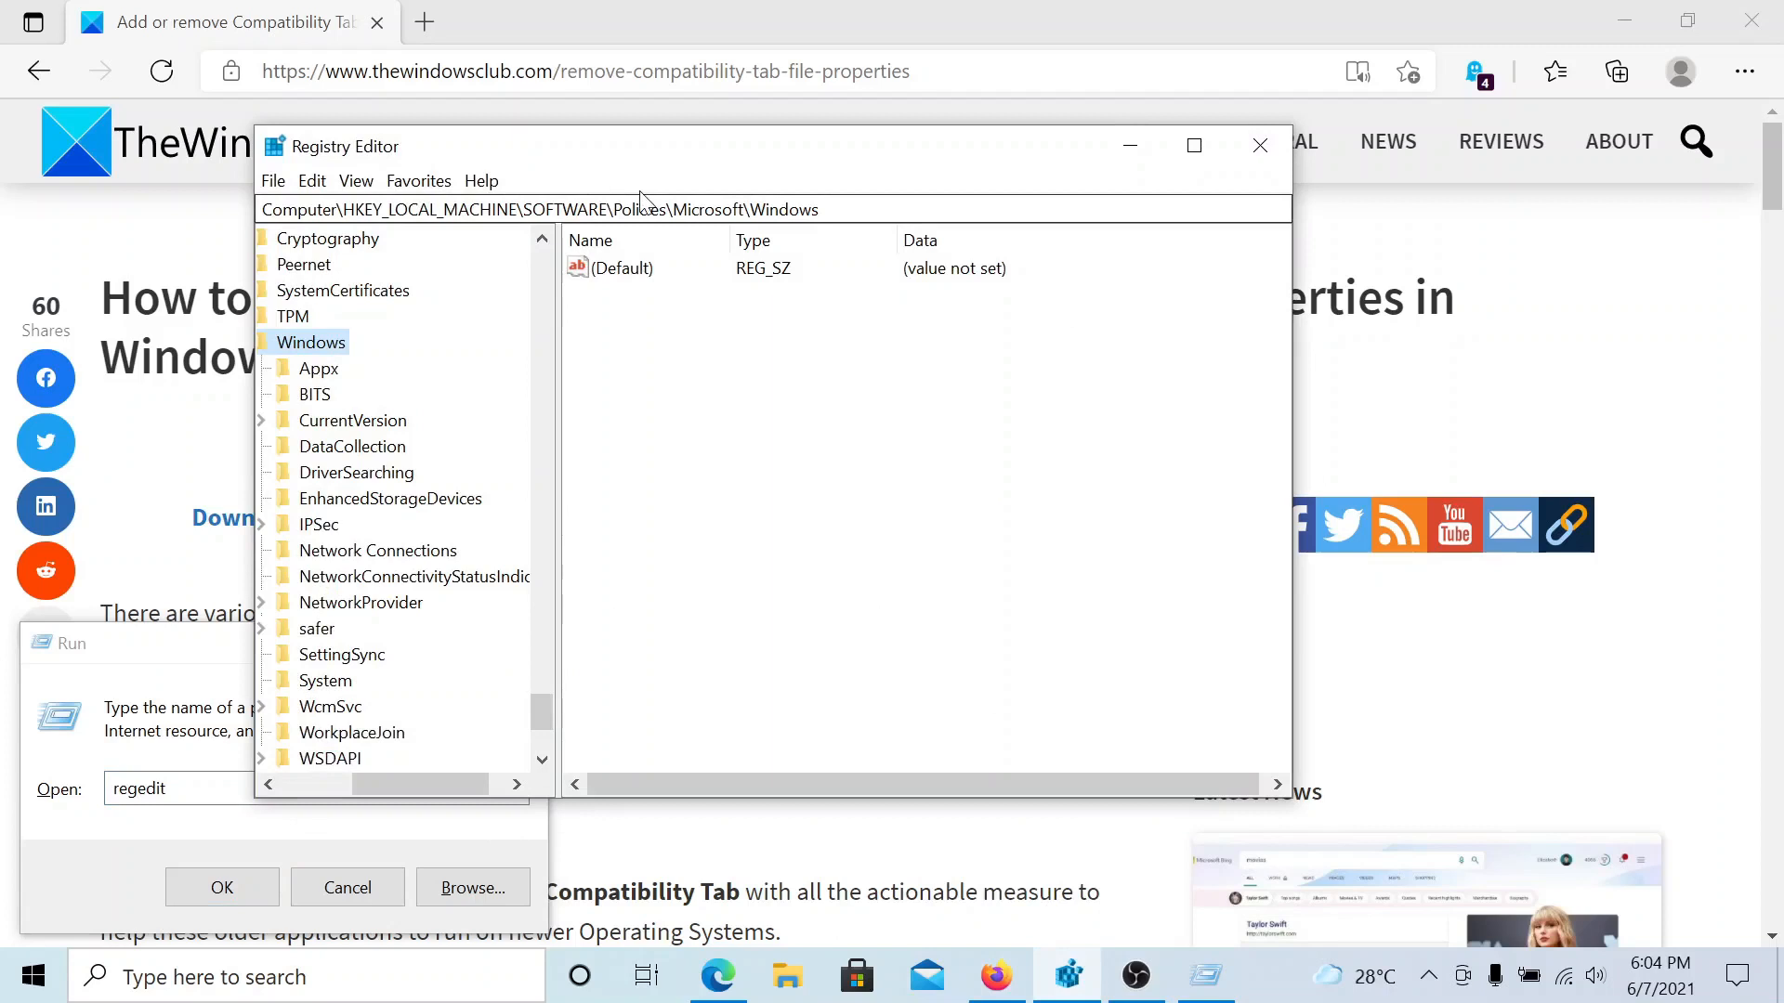
mouse_move(805, 251)
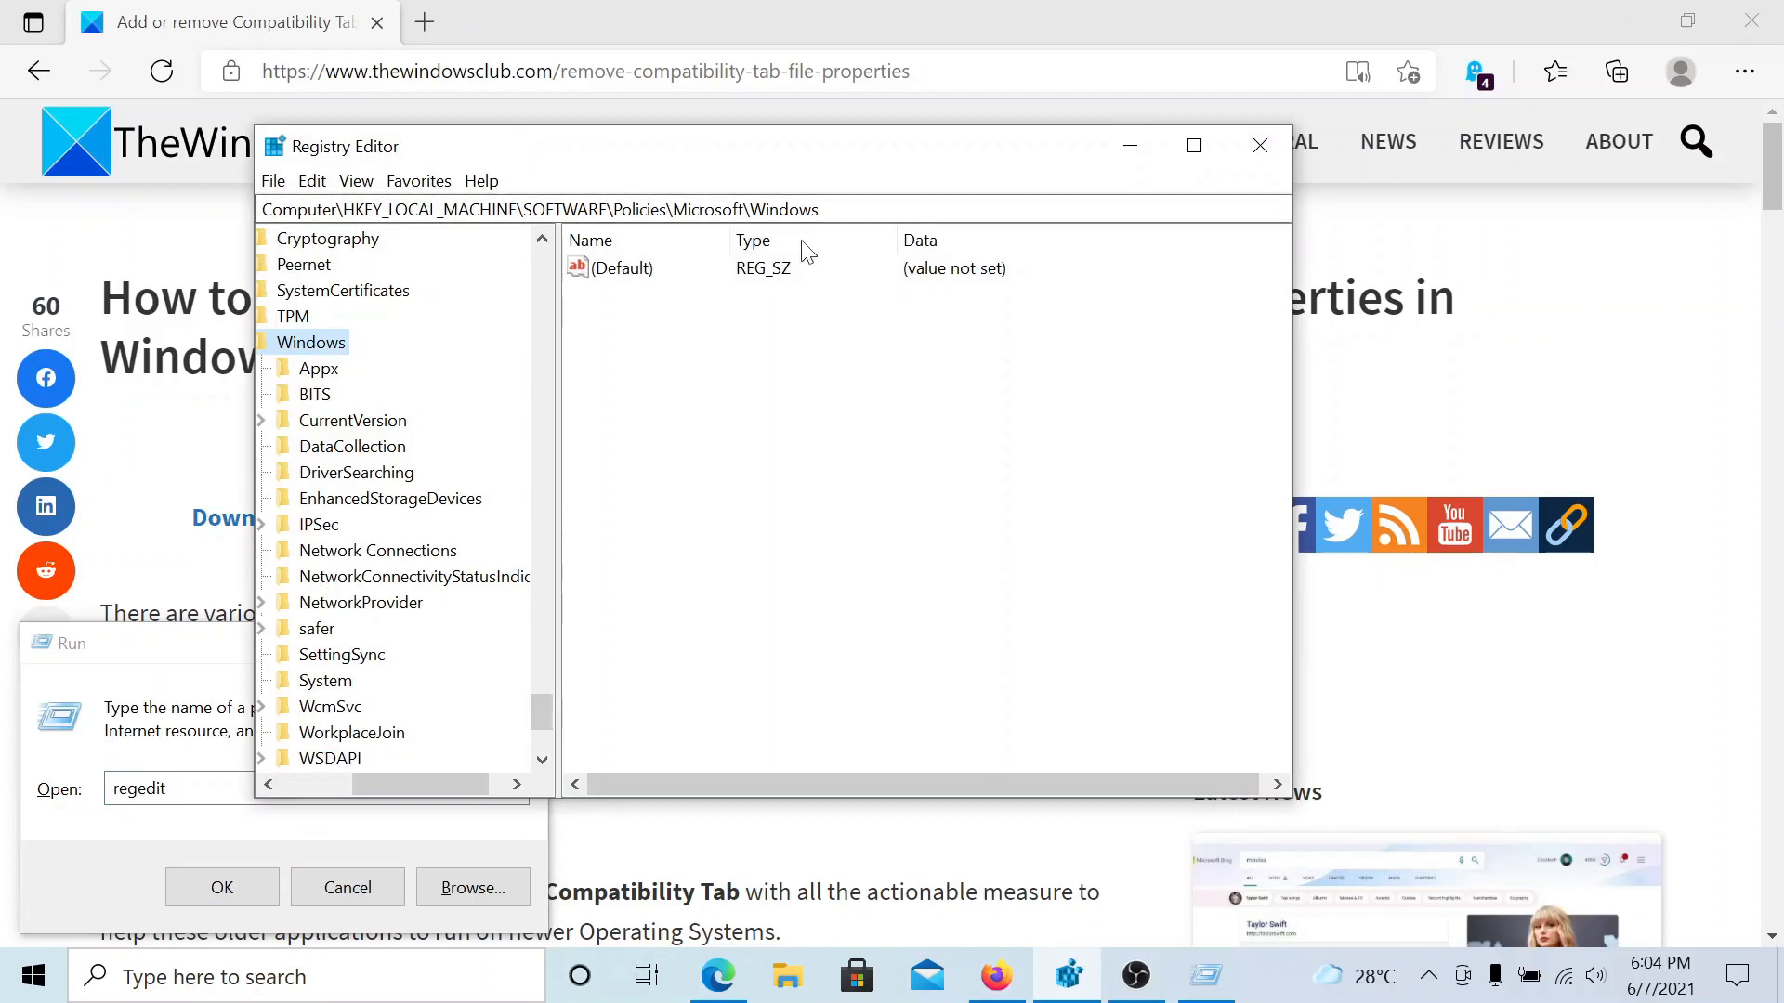
Read the article's AppCompat and DisablePropPage steps, then return to Registry Editor.
left_click(1258, 145)
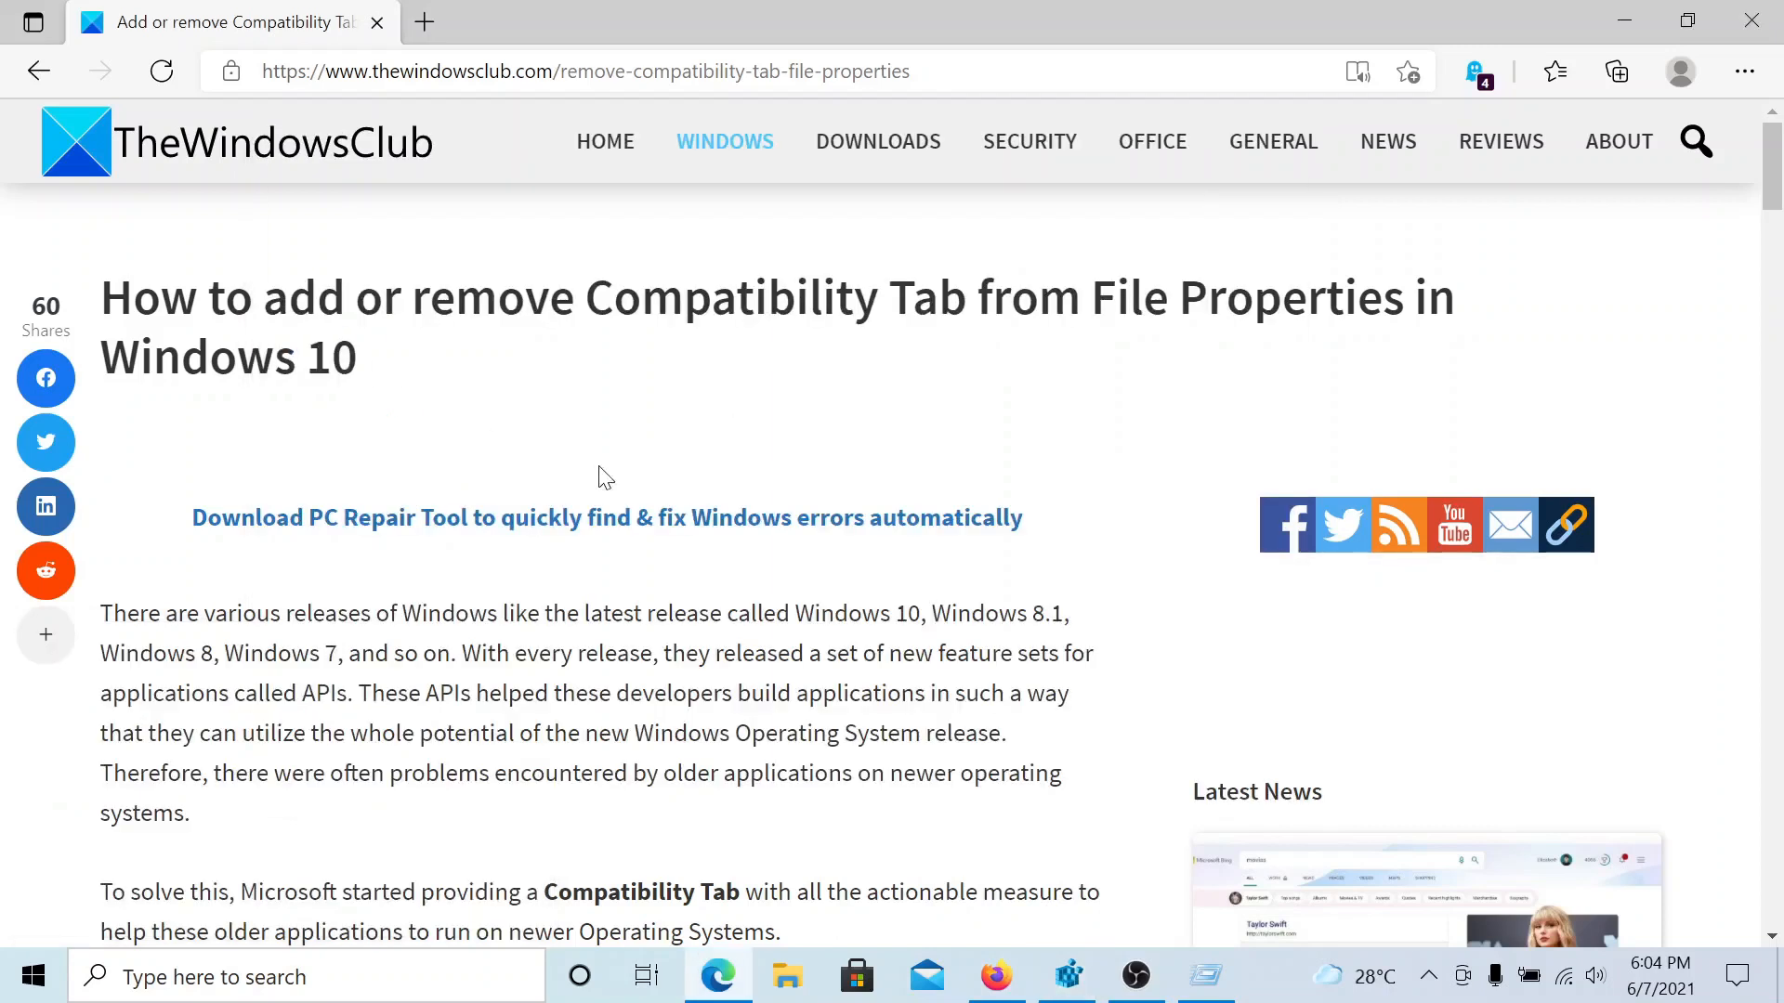
scroll("down", 3)
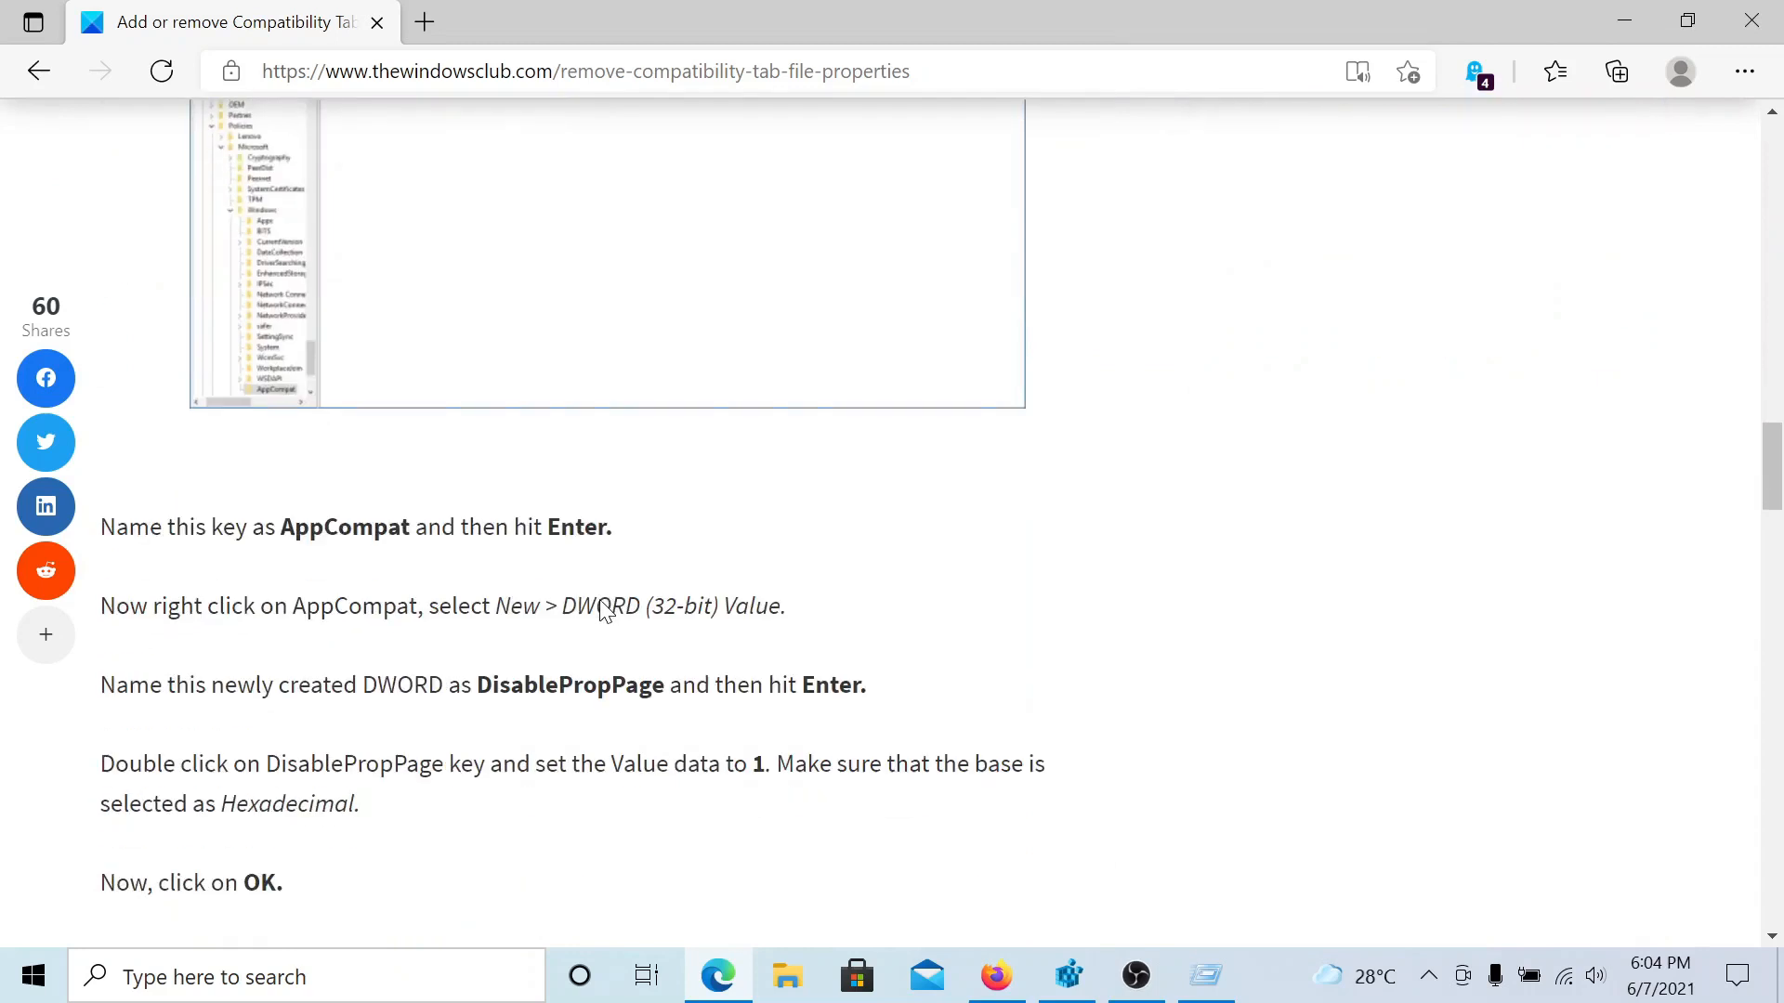
right_click(344, 526)
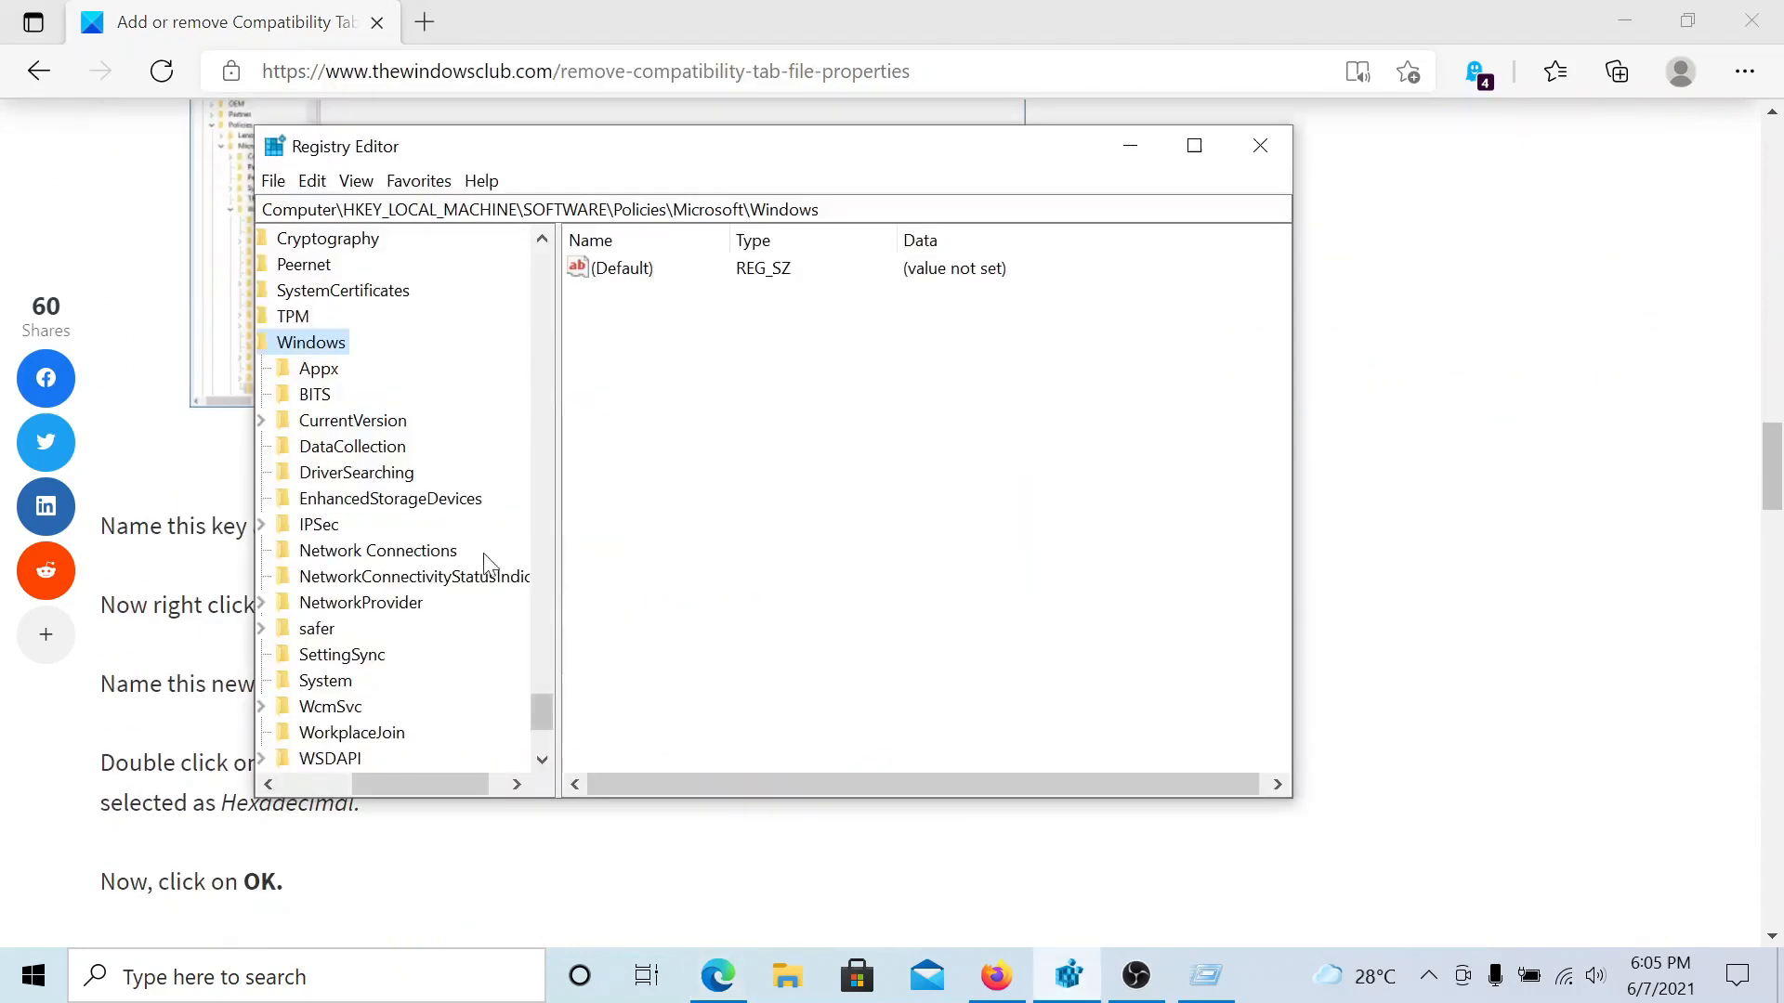
Create an AppCompat key under Windows and copy the DisablePropPage name from the article.
right_click(310, 342)
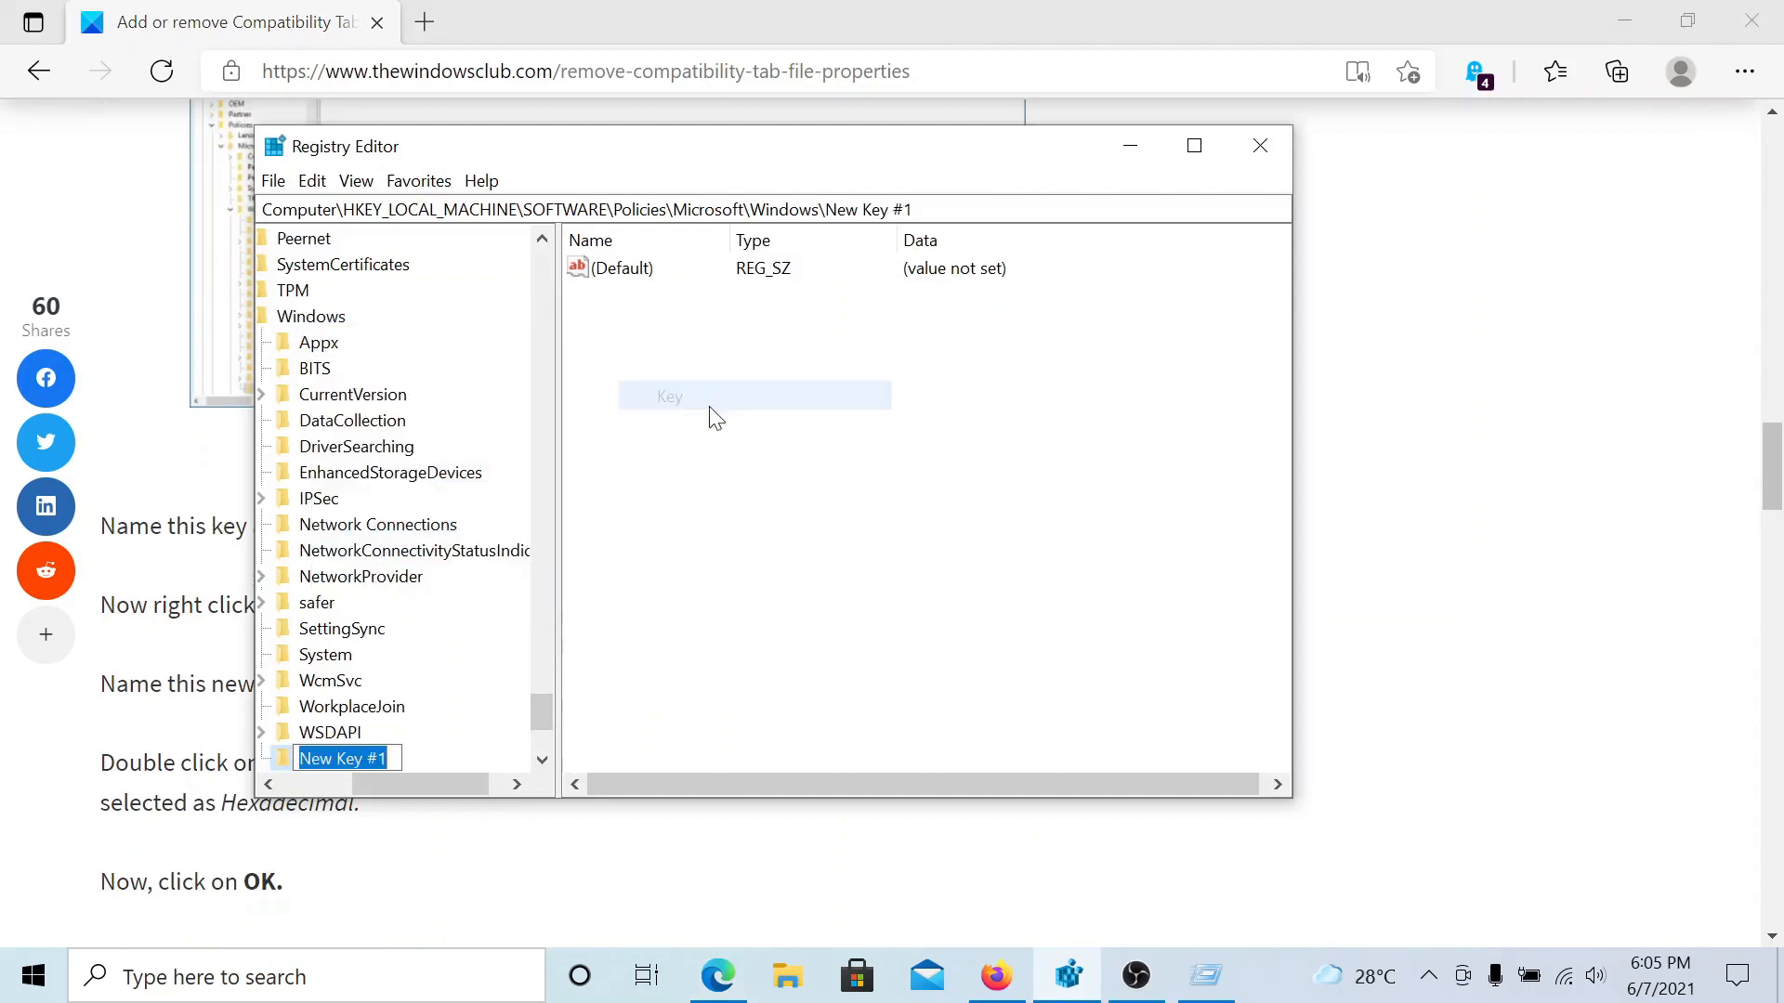
type("AppCompat")
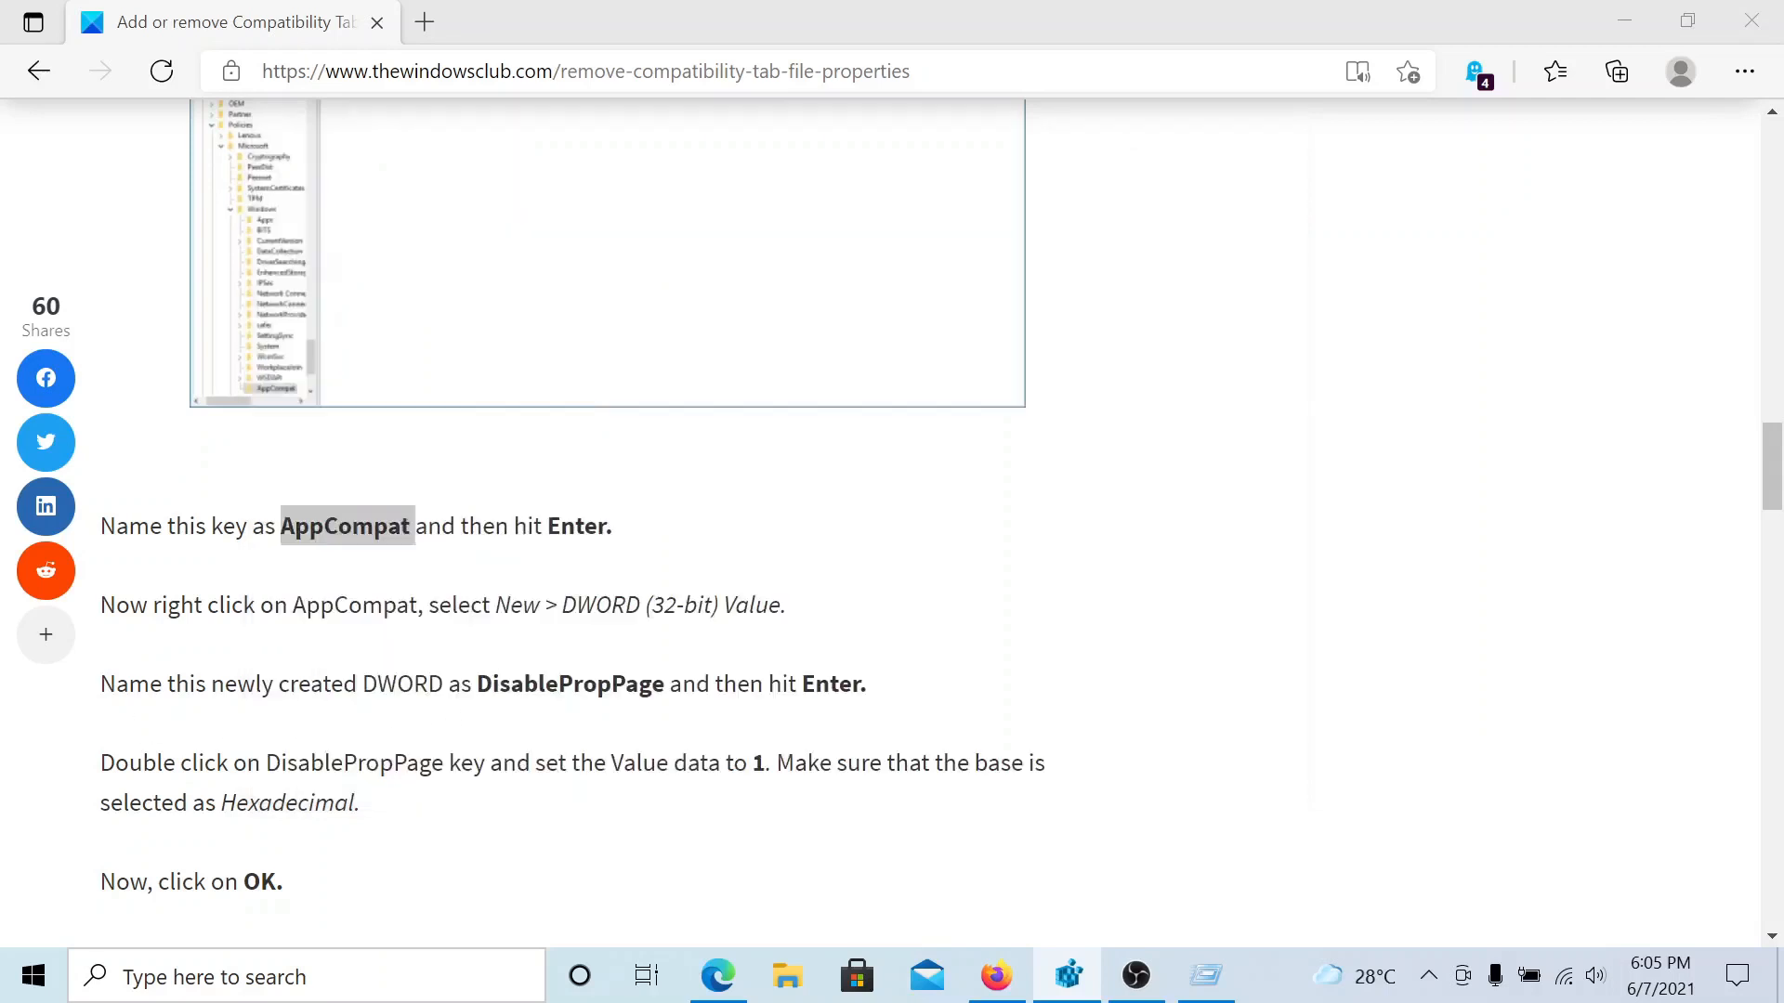
right_click(571, 683)
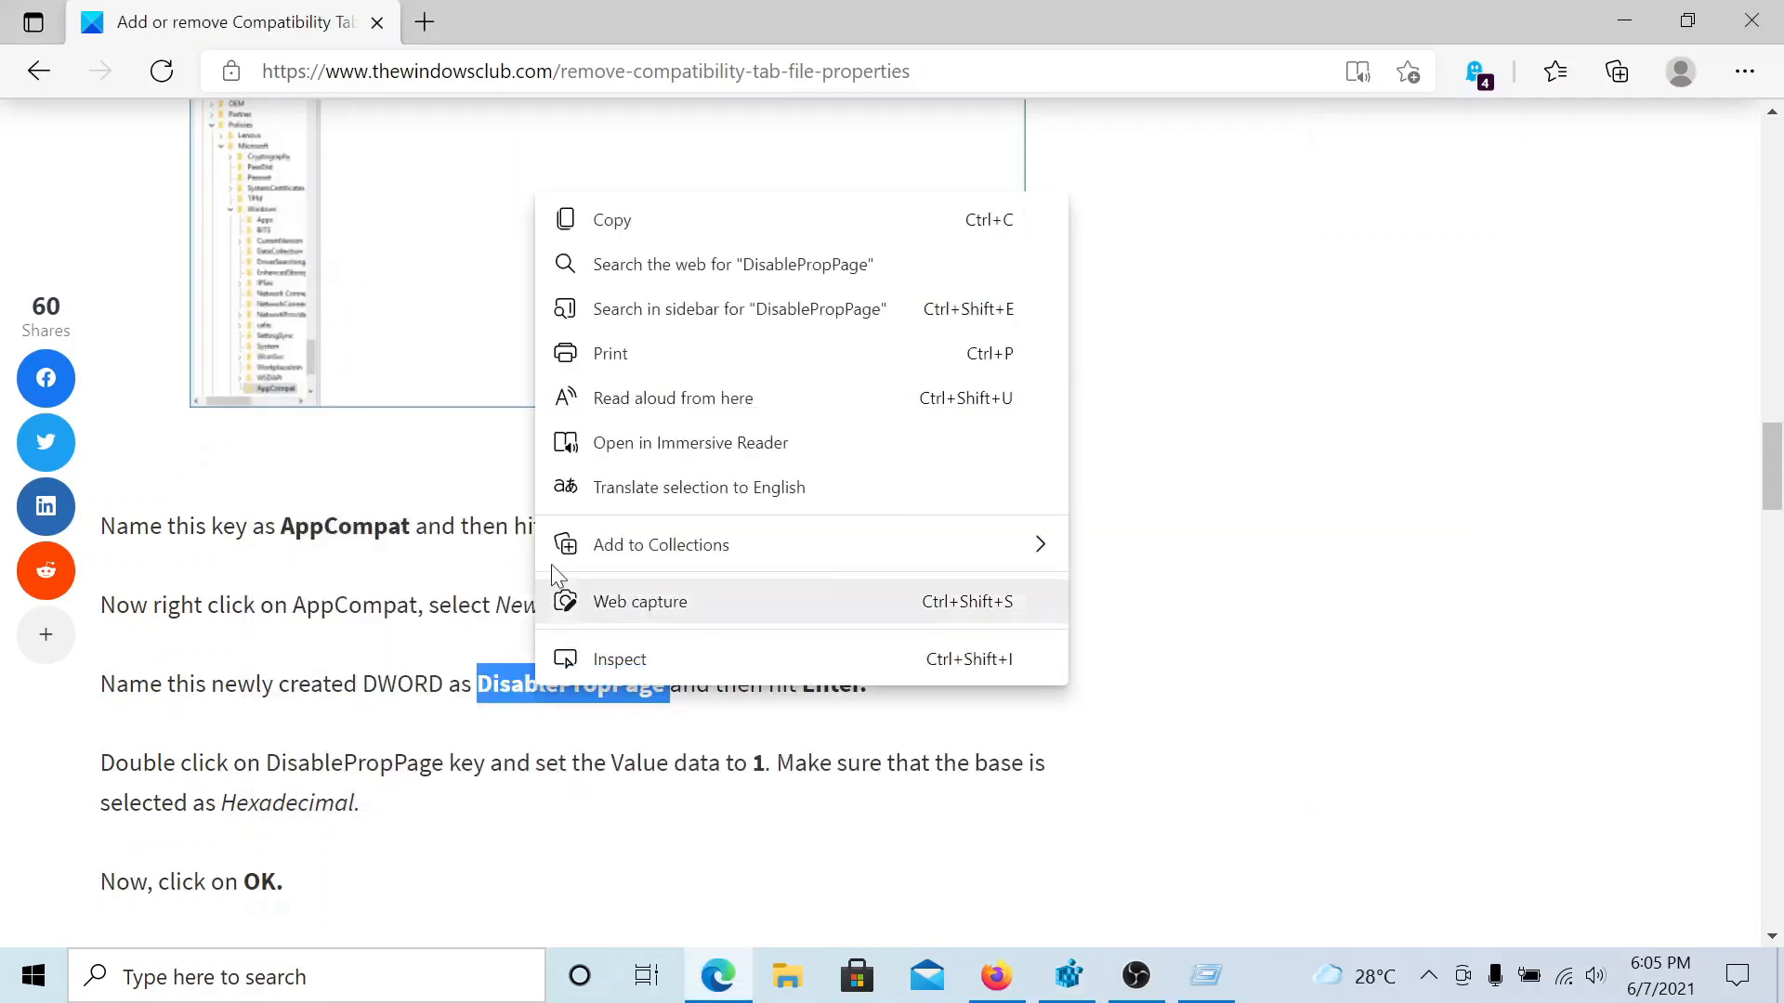
left_click(1067, 975)
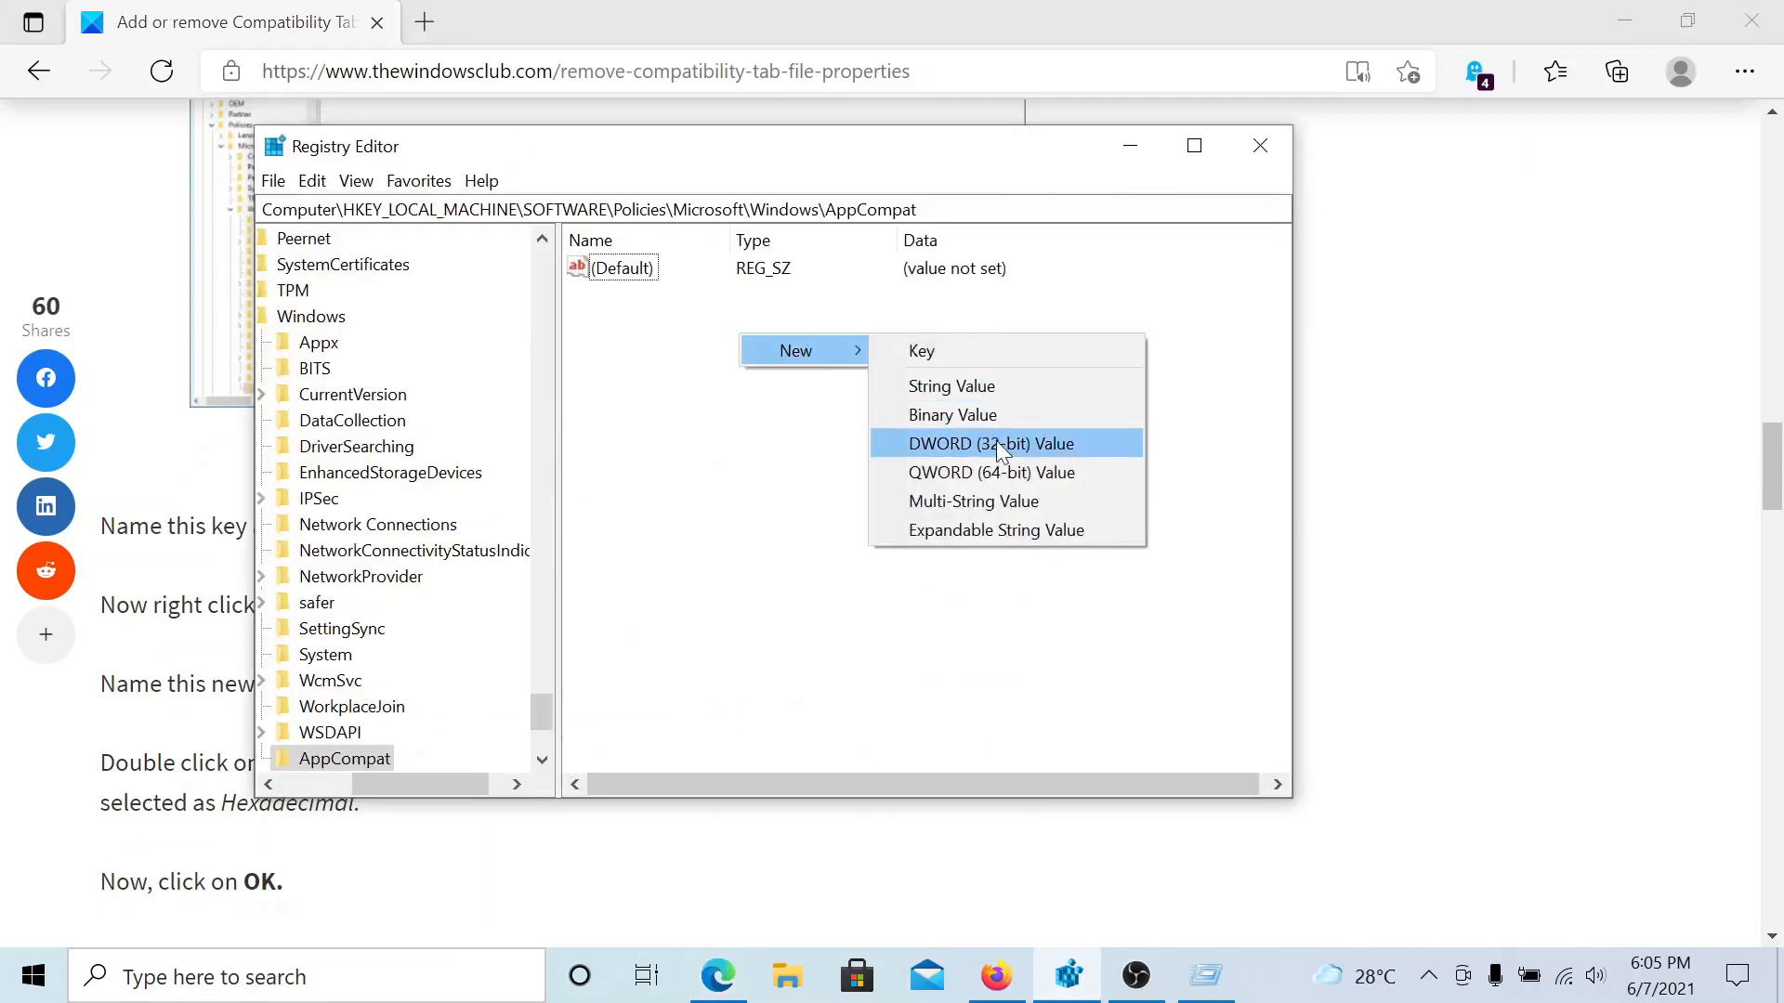
Add a DisablePropPage DWORD value under AppCompat and set it to 1.
left_click(991, 445)
type("DisablePropPage")
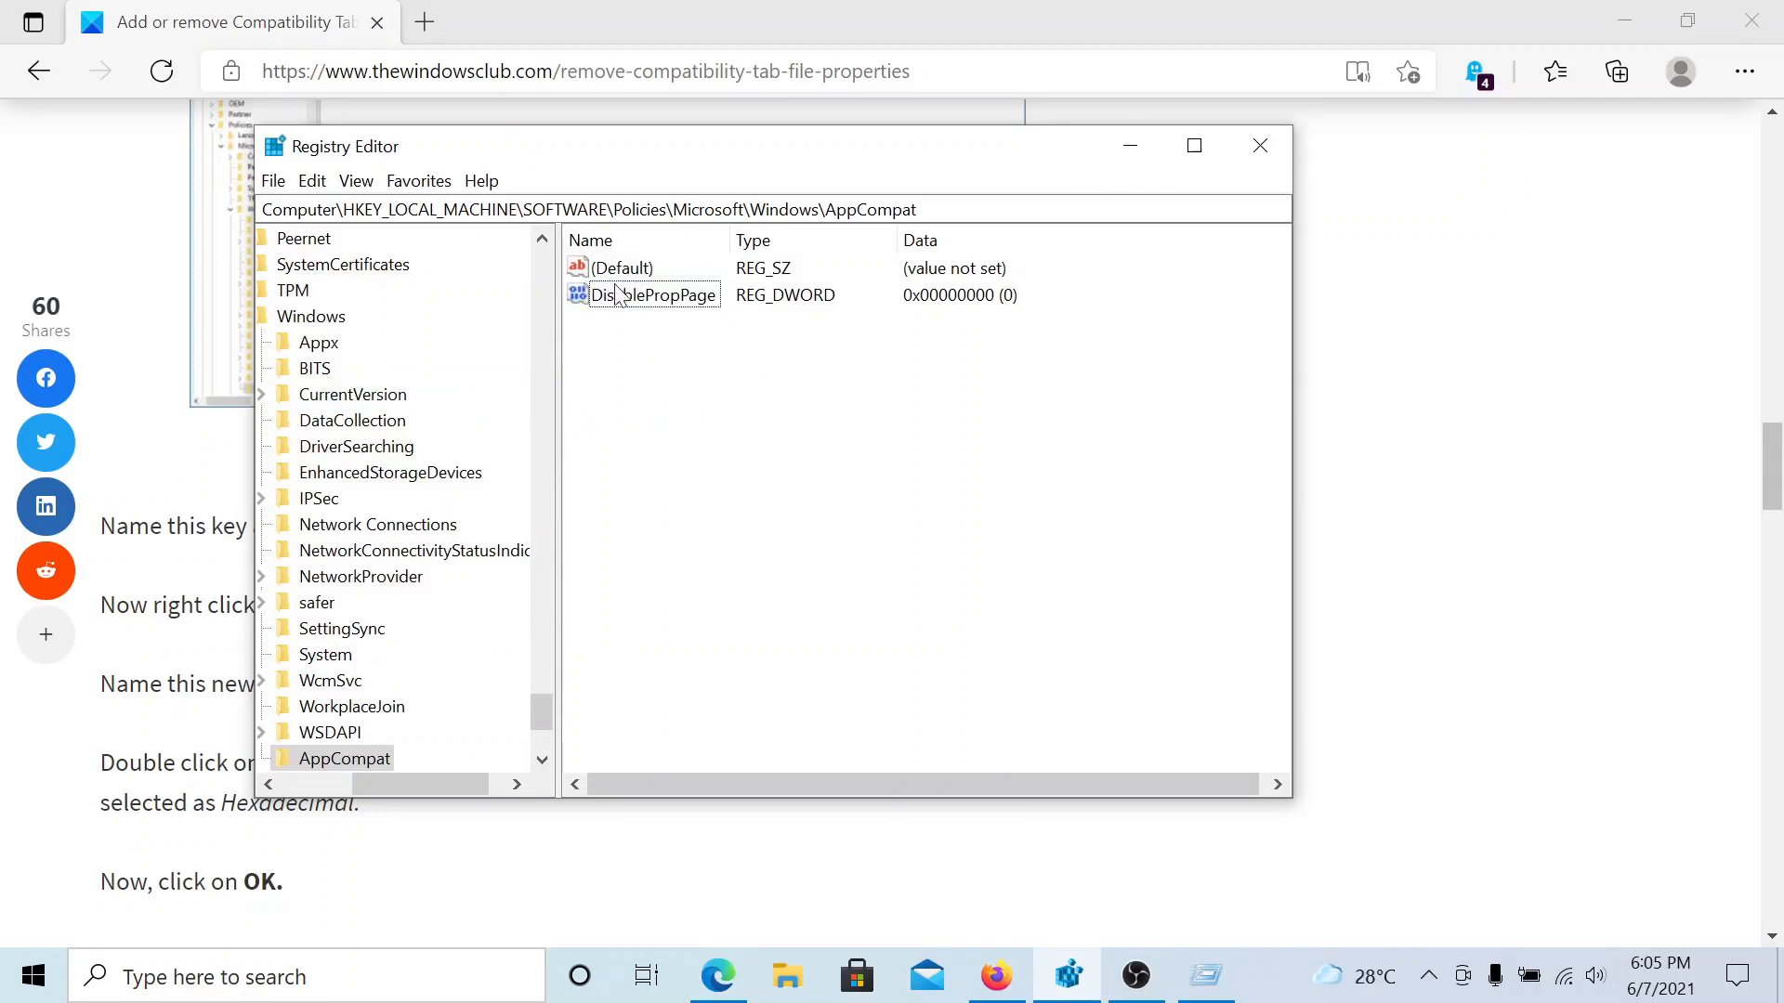
double_click(645, 295)
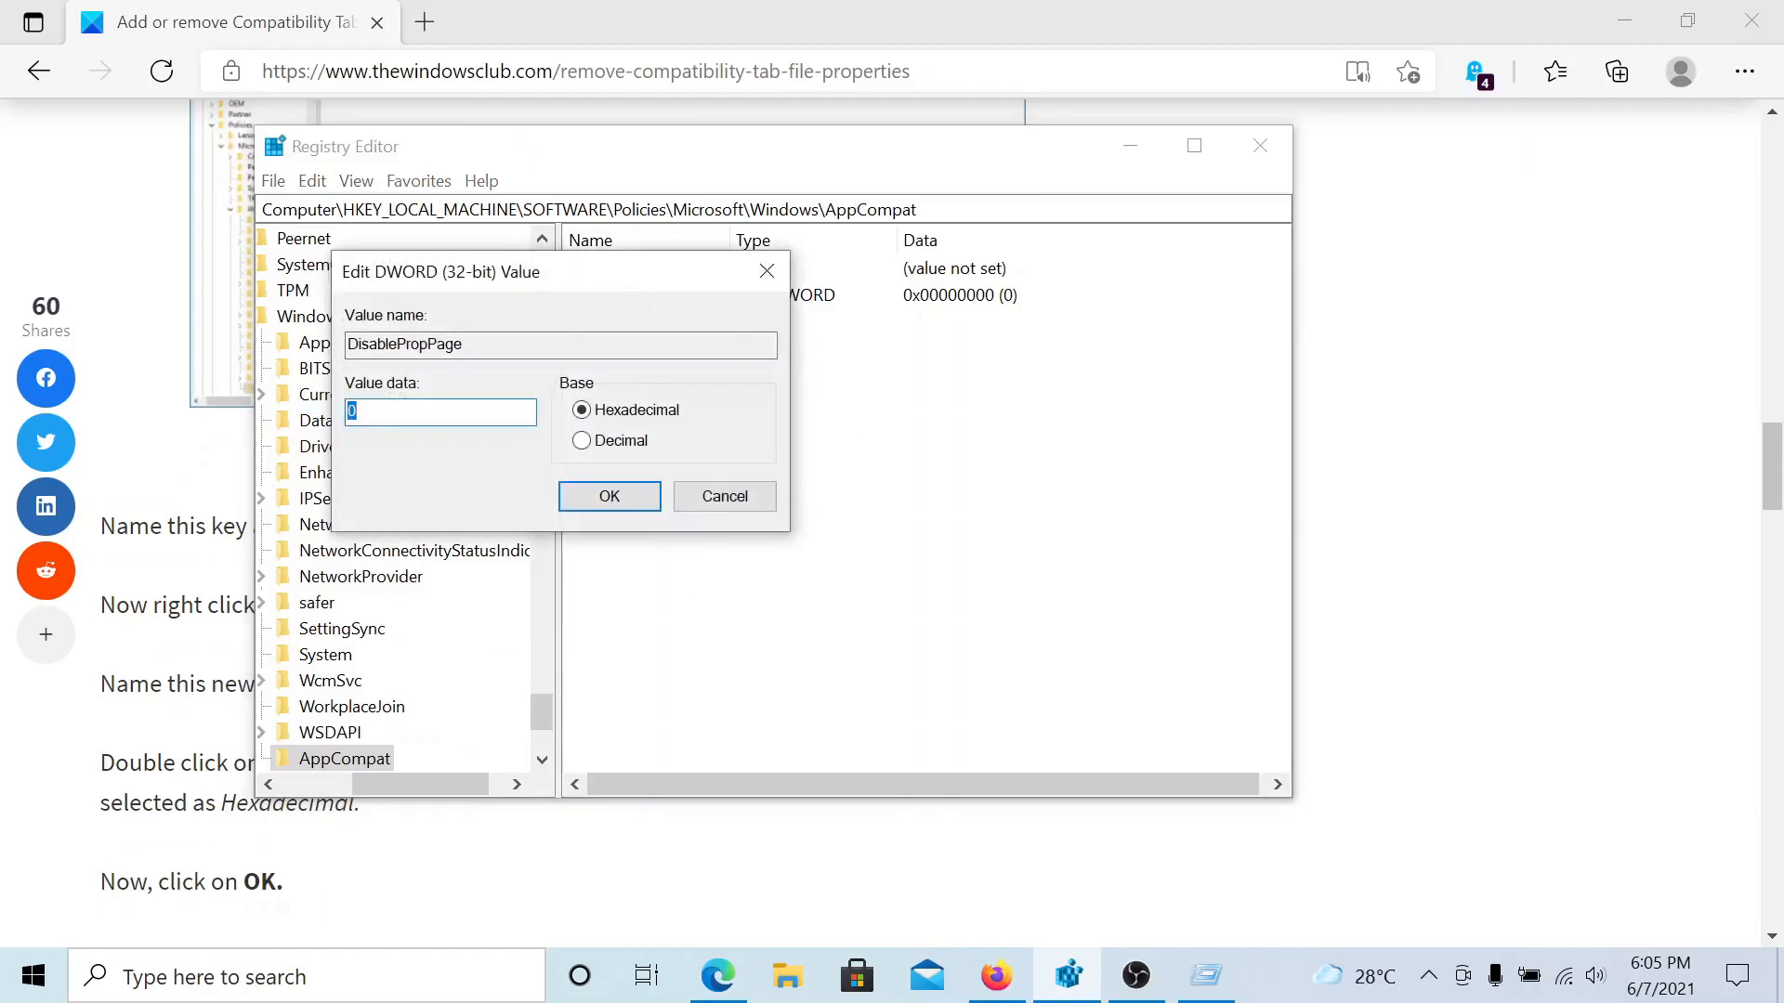
left_click(610, 496)
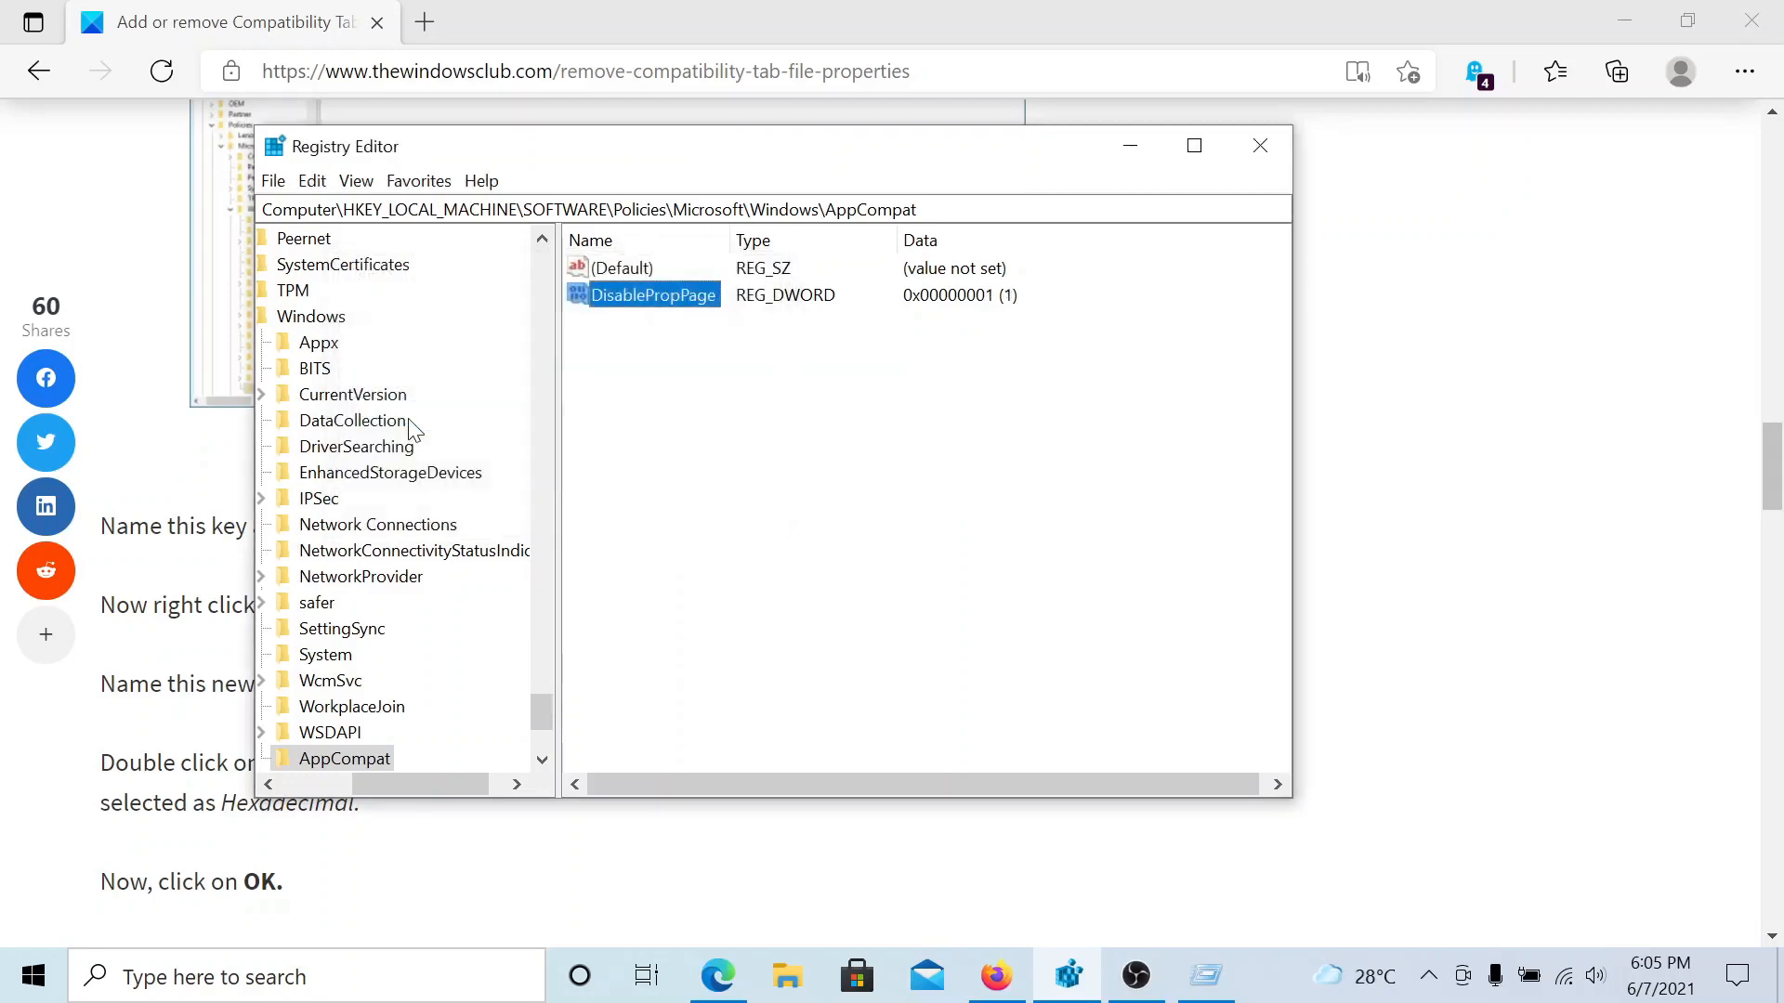